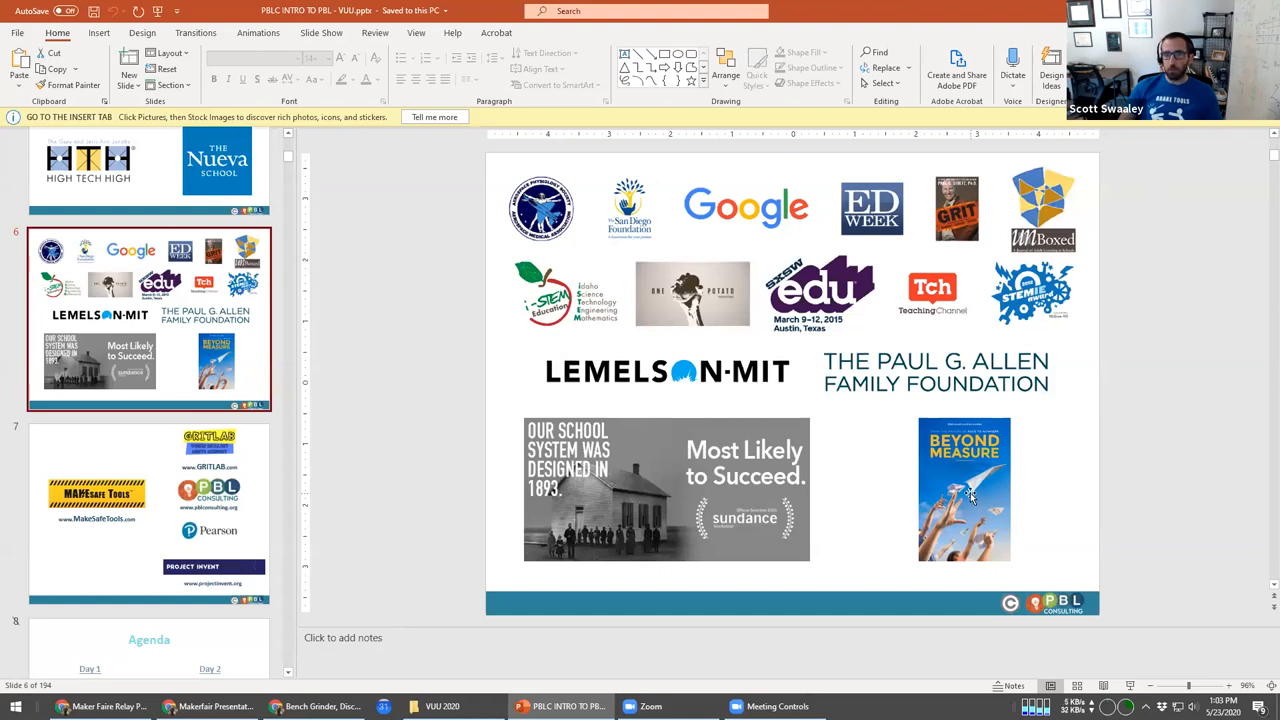
mouse_move(972, 488)
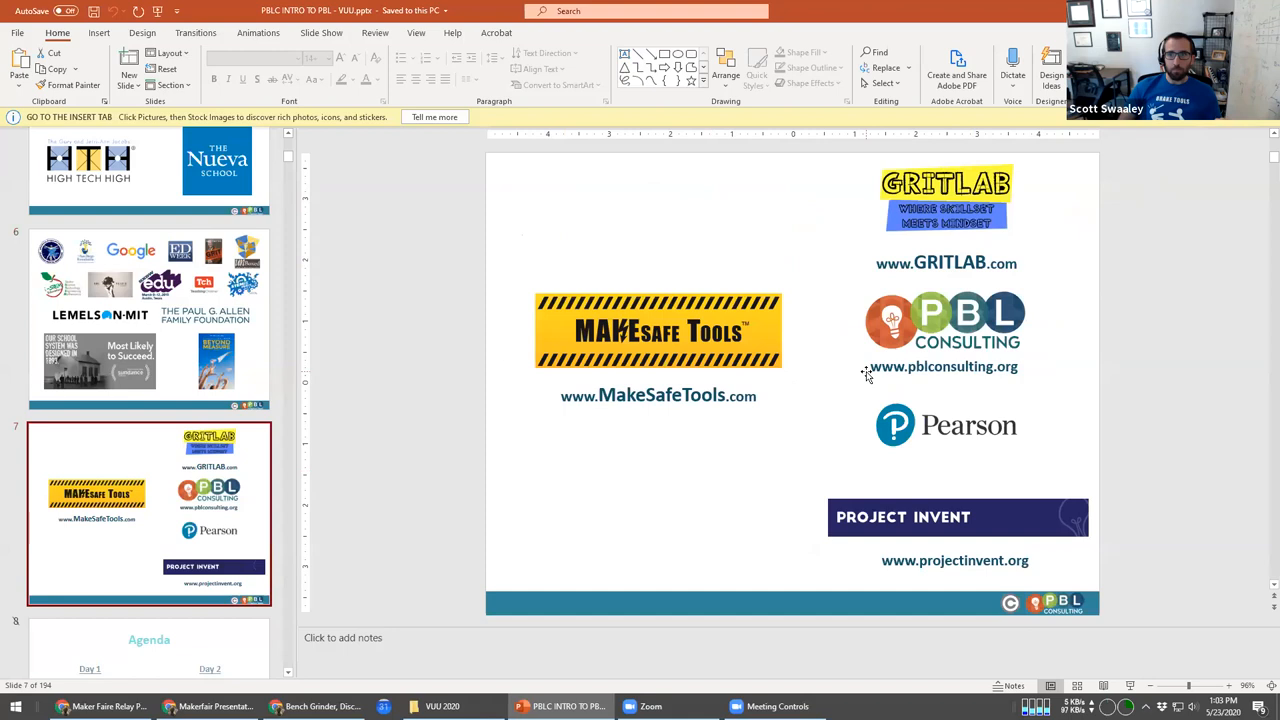
mouse_move(780, 400)
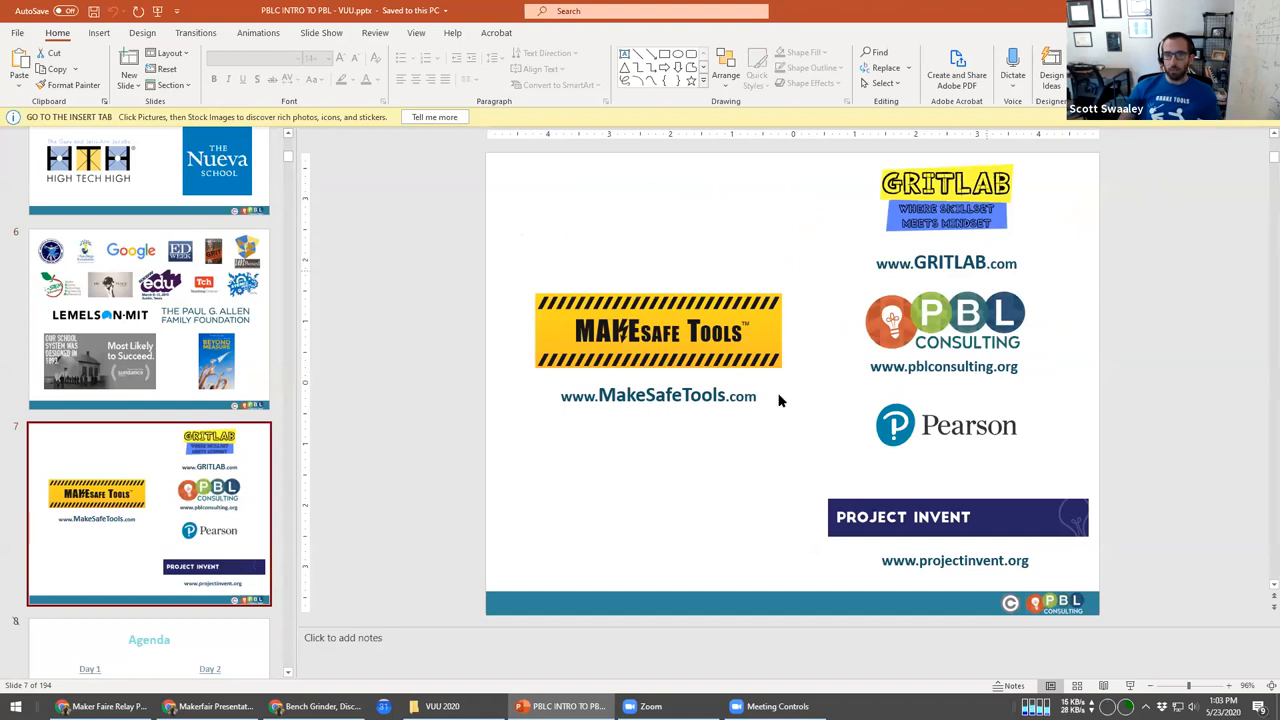
mouse_move(656, 246)
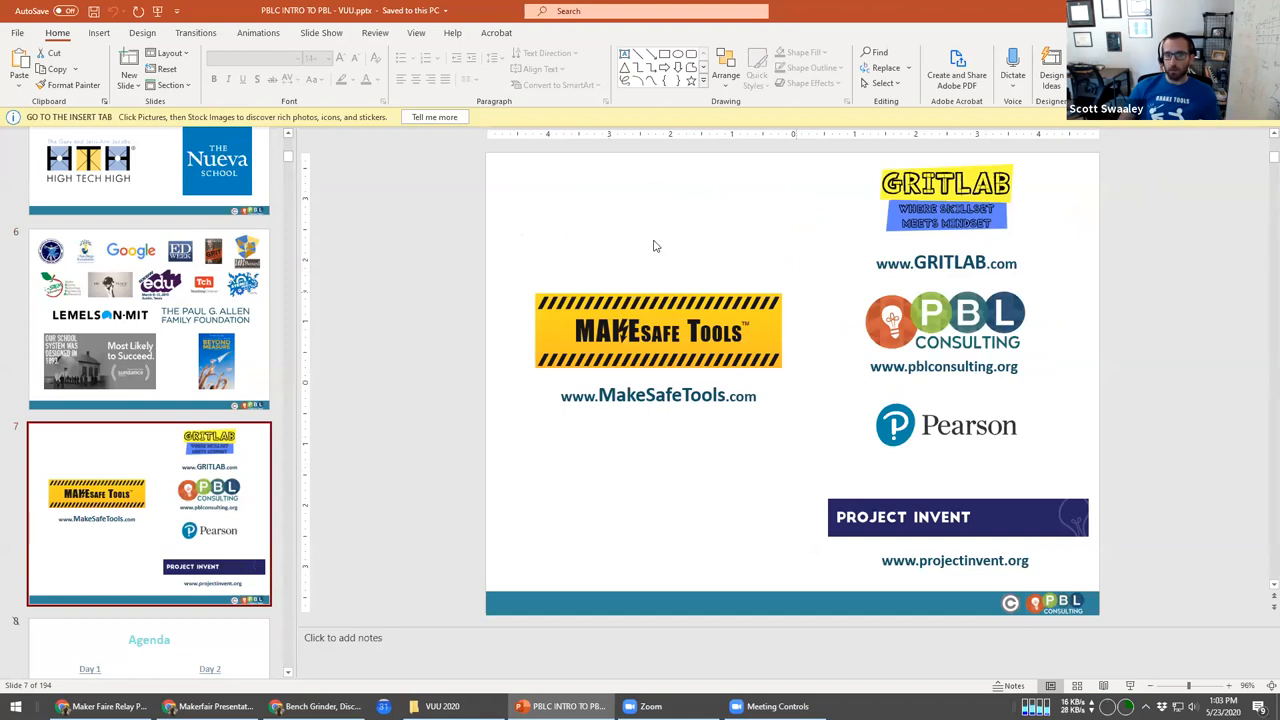
mouse_move(630, 464)
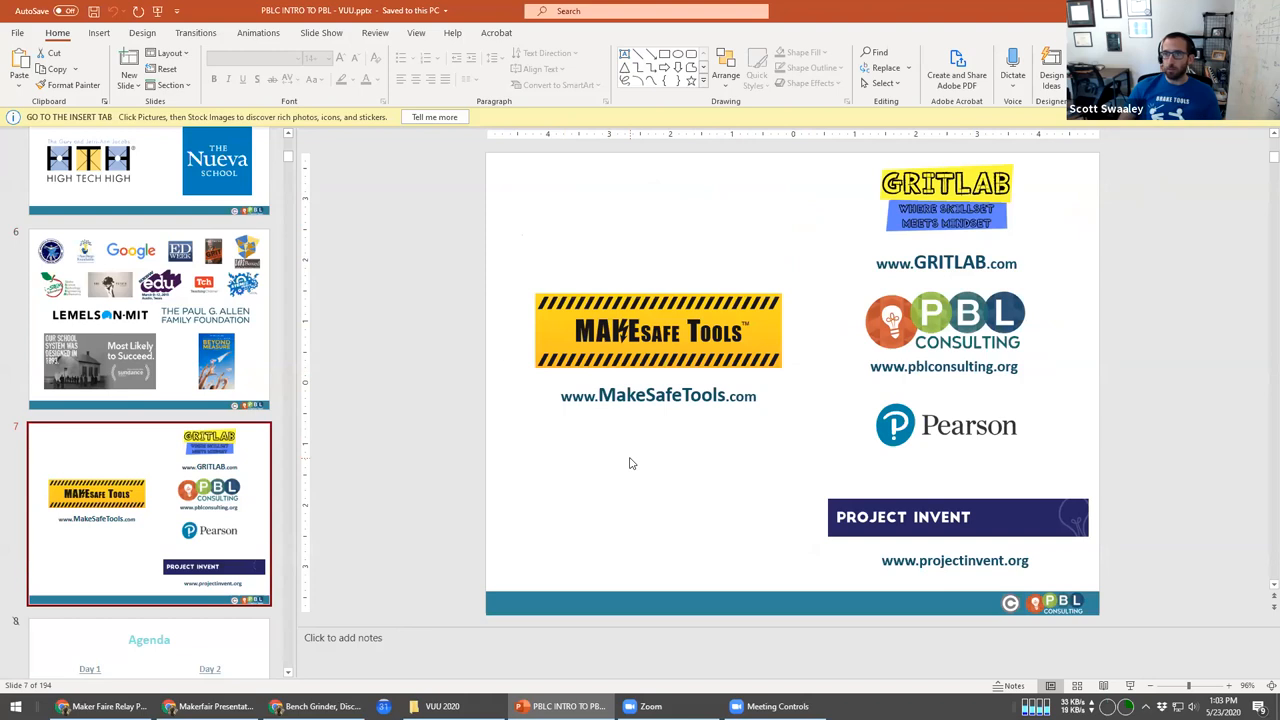
mouse_move(684, 474)
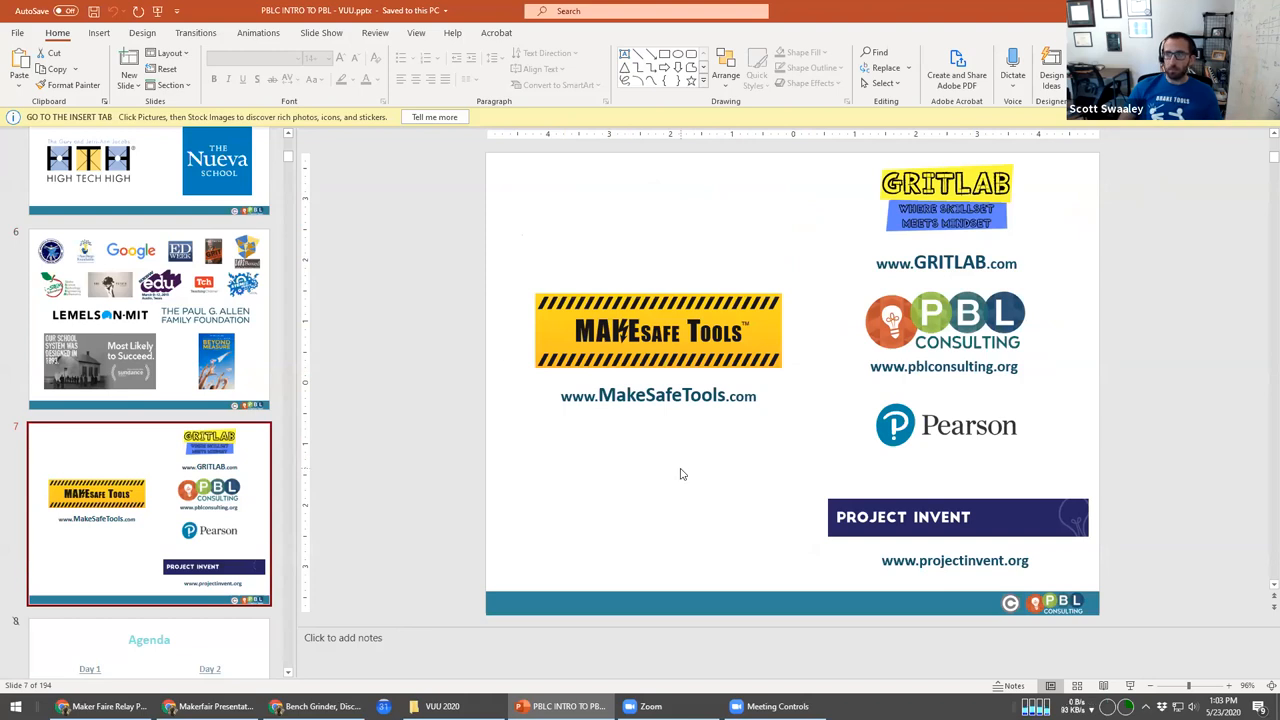
mouse_move(1120, 256)
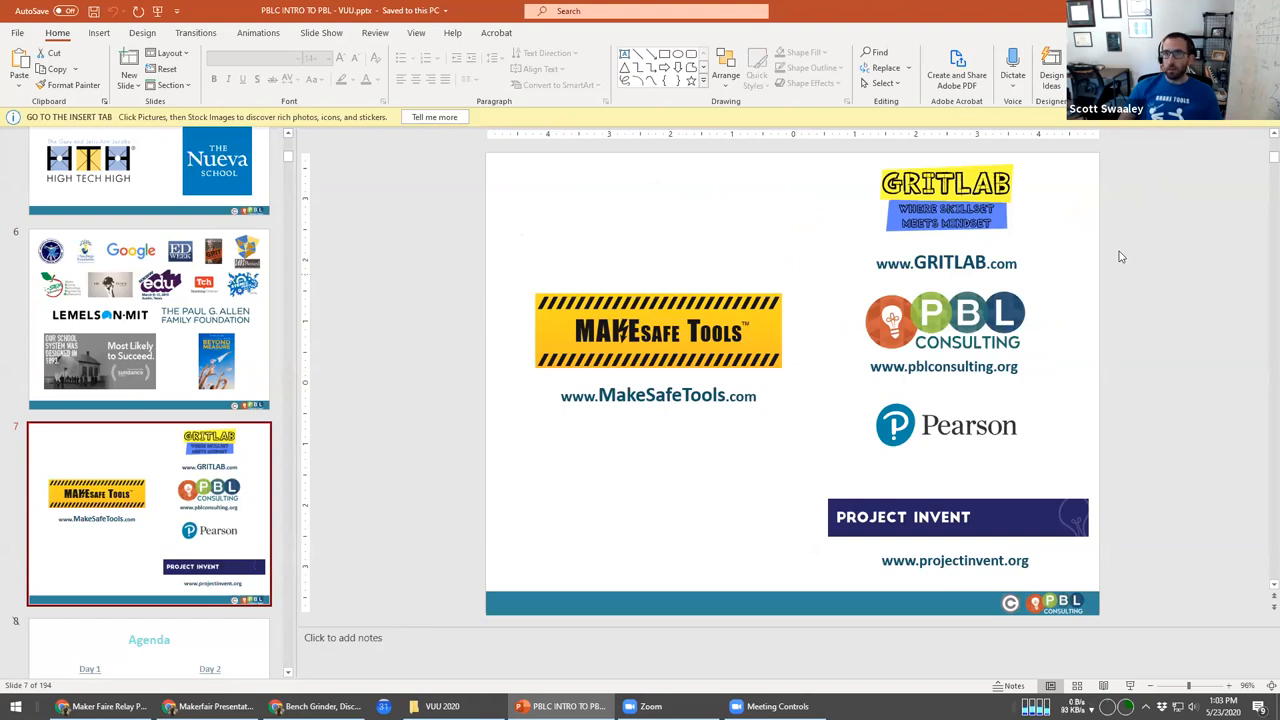
mouse_move(854, 176)
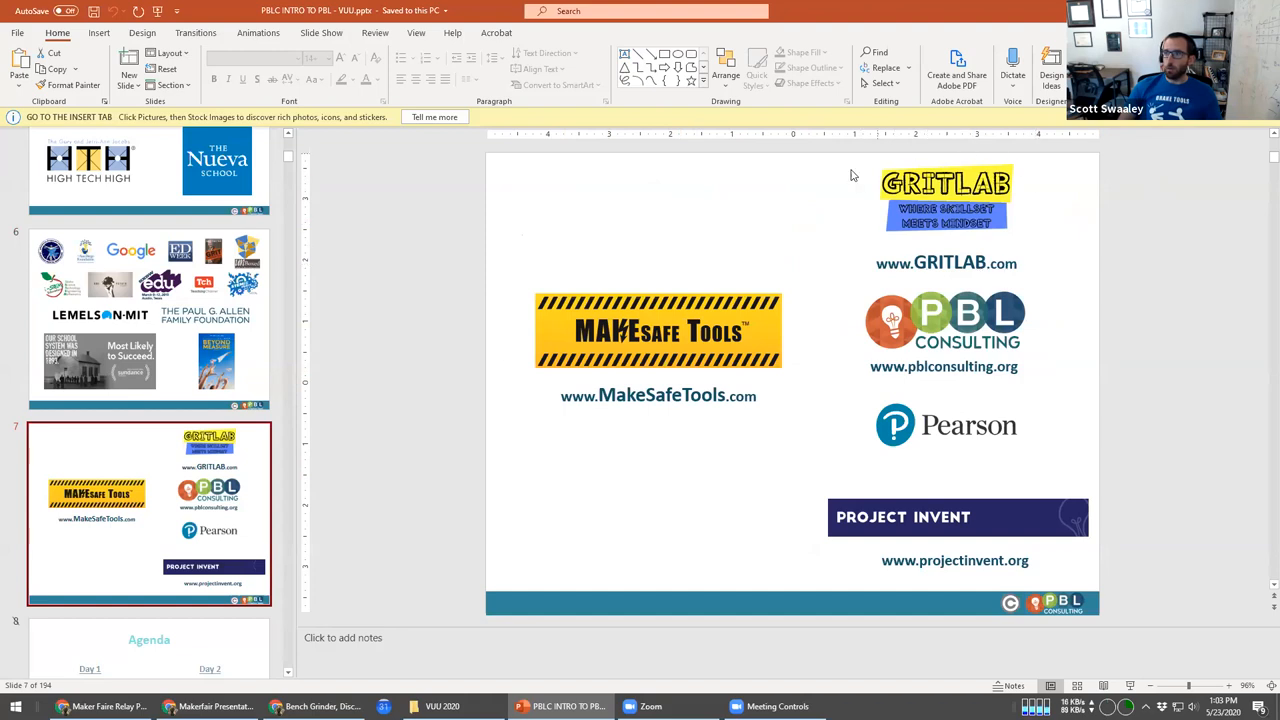
mouse_move(1008, 284)
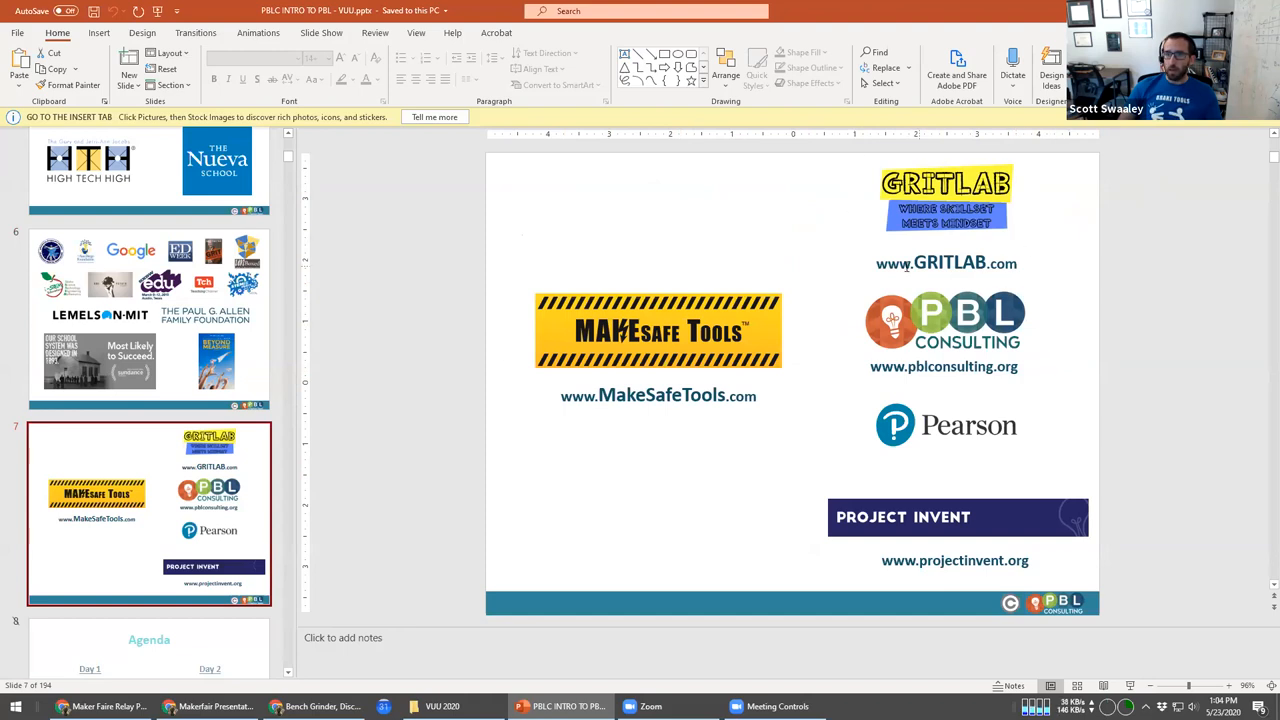
mouse_move(1138, 468)
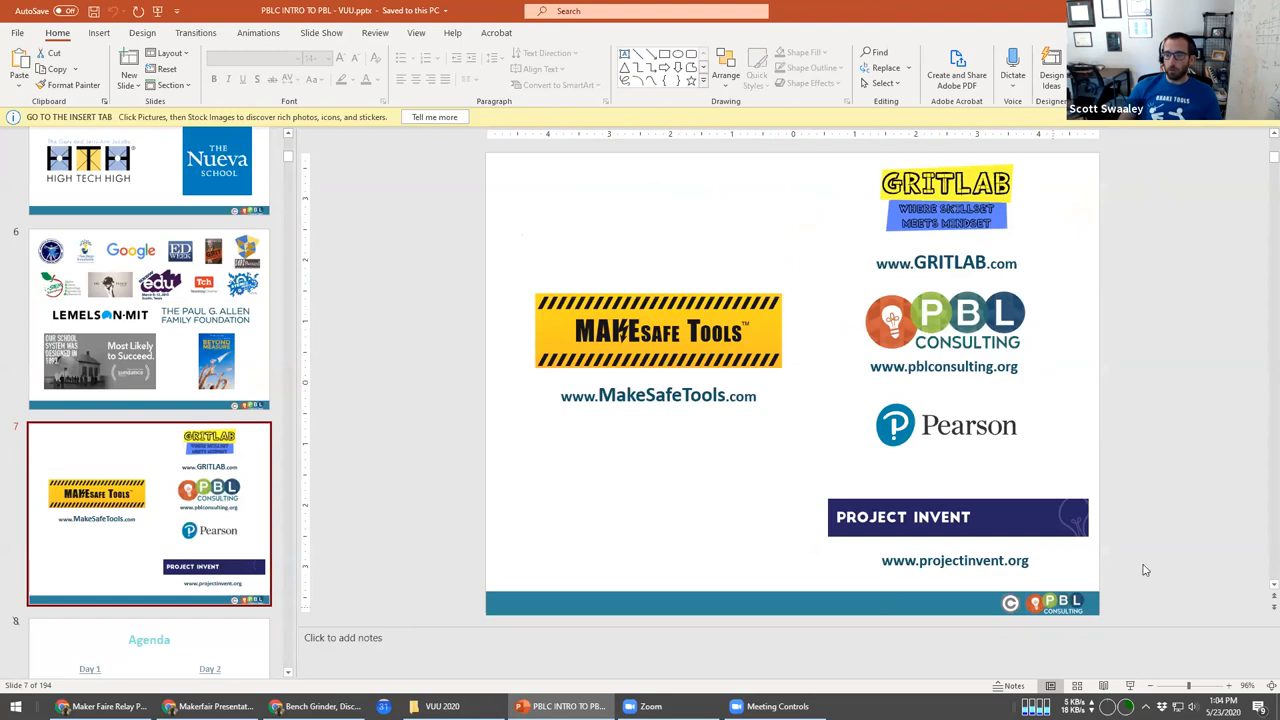
mouse_move(928, 484)
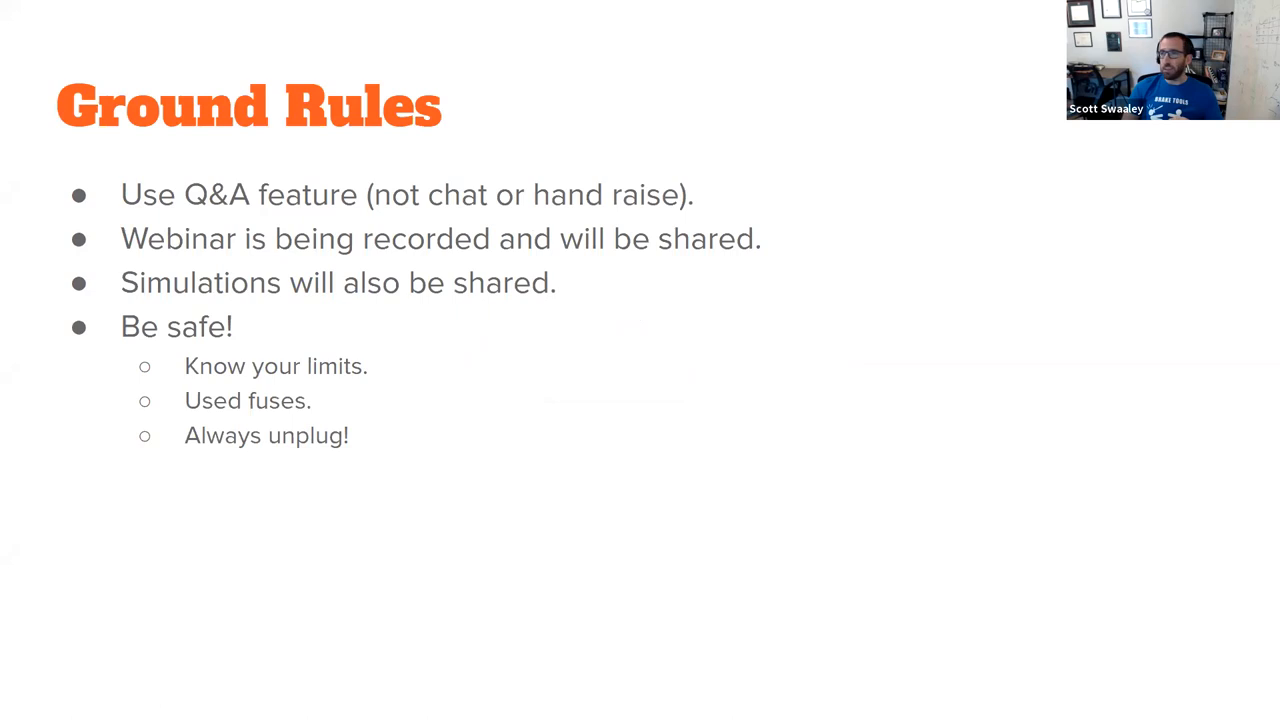
mouse_move(856, 454)
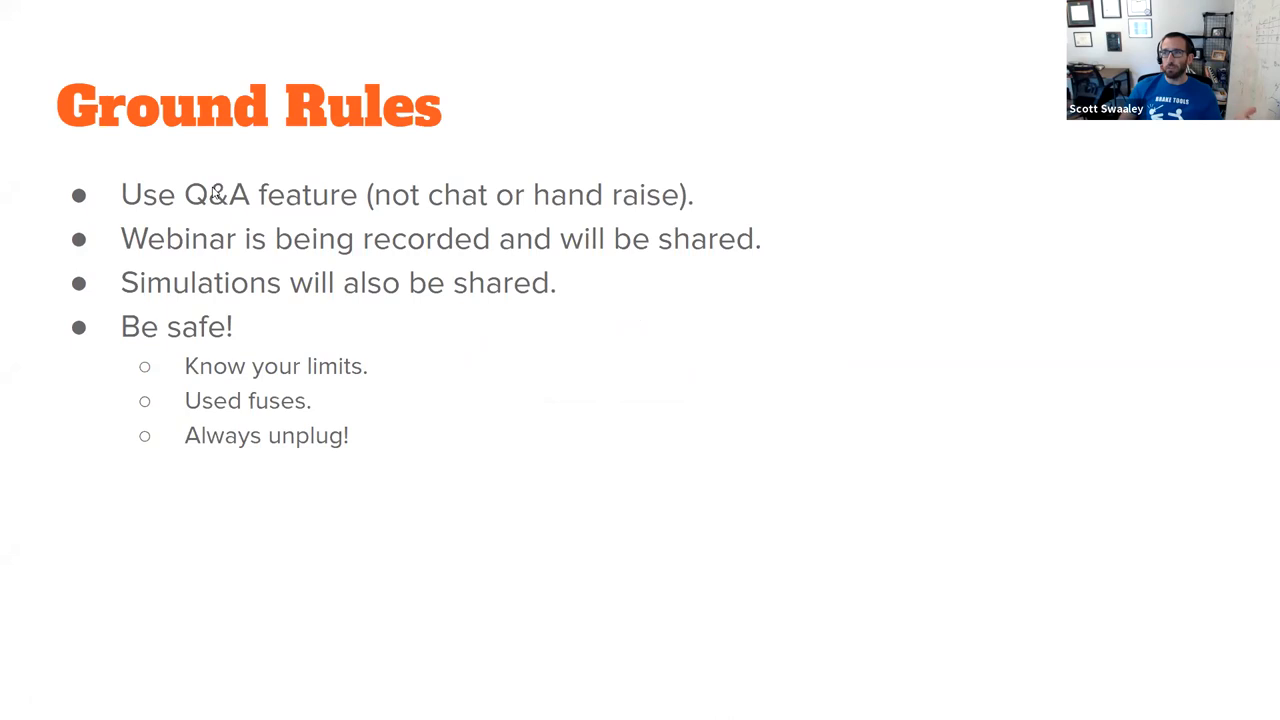
mouse_move(300, 222)
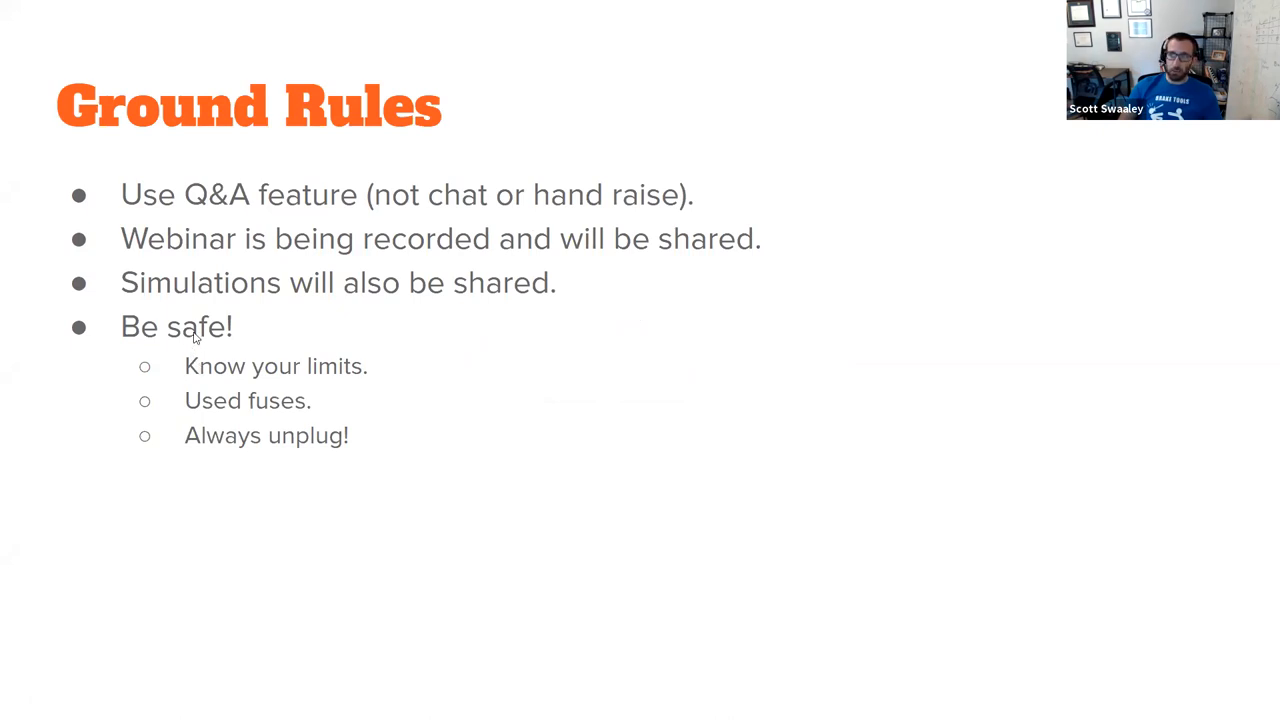
mouse_move(570, 64)
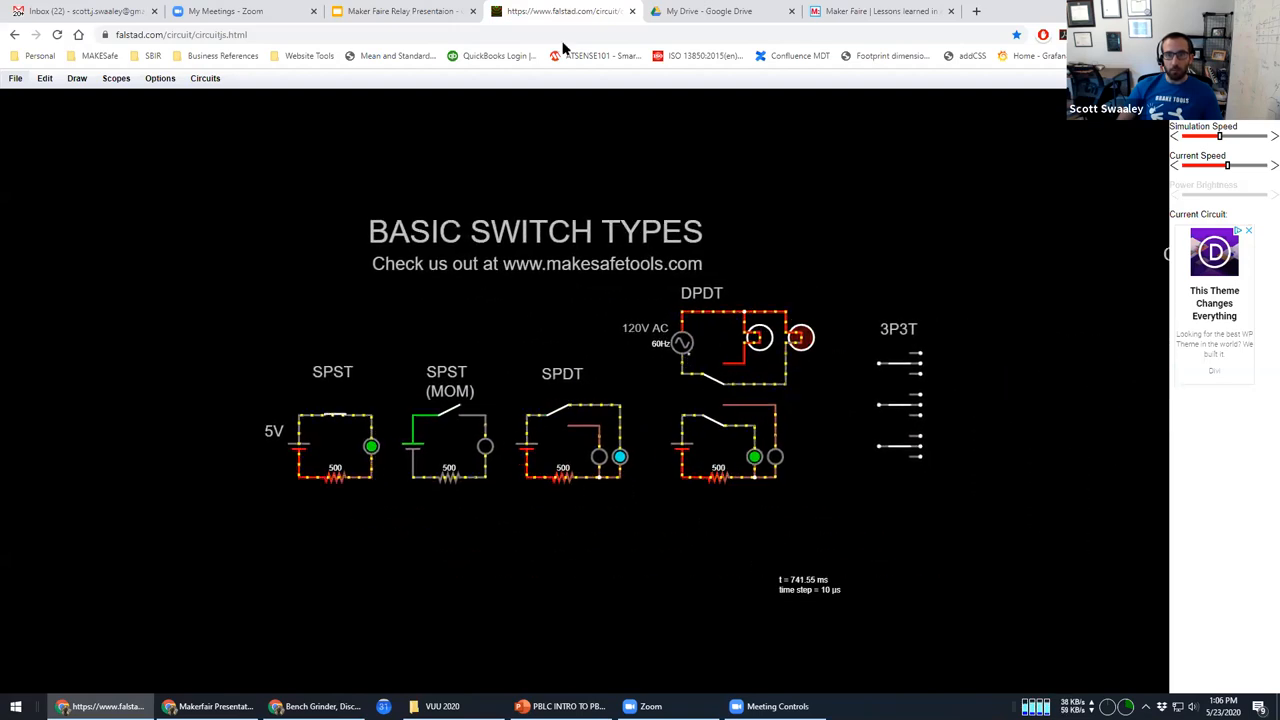
Step: Load the Basic Switch Types circuit and zoom in on the SPST, momentary SPST and SPDT examples
left_click(800, 336)
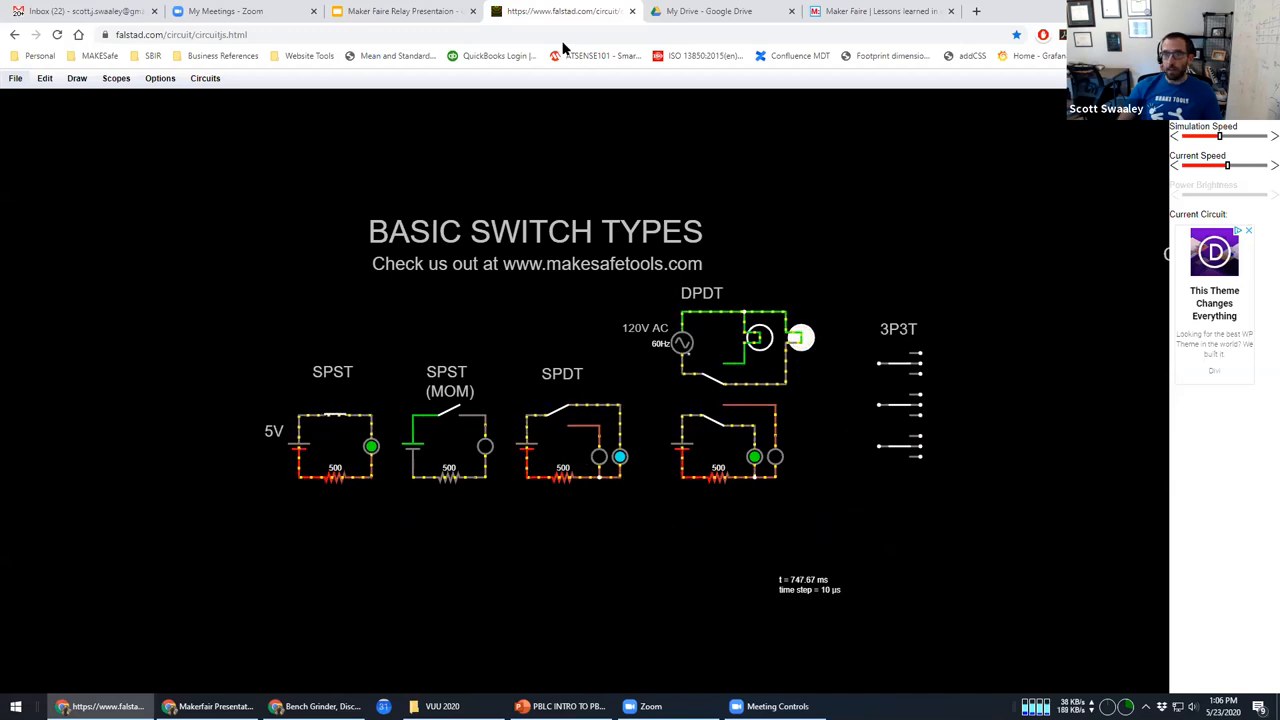
left_click(800, 338)
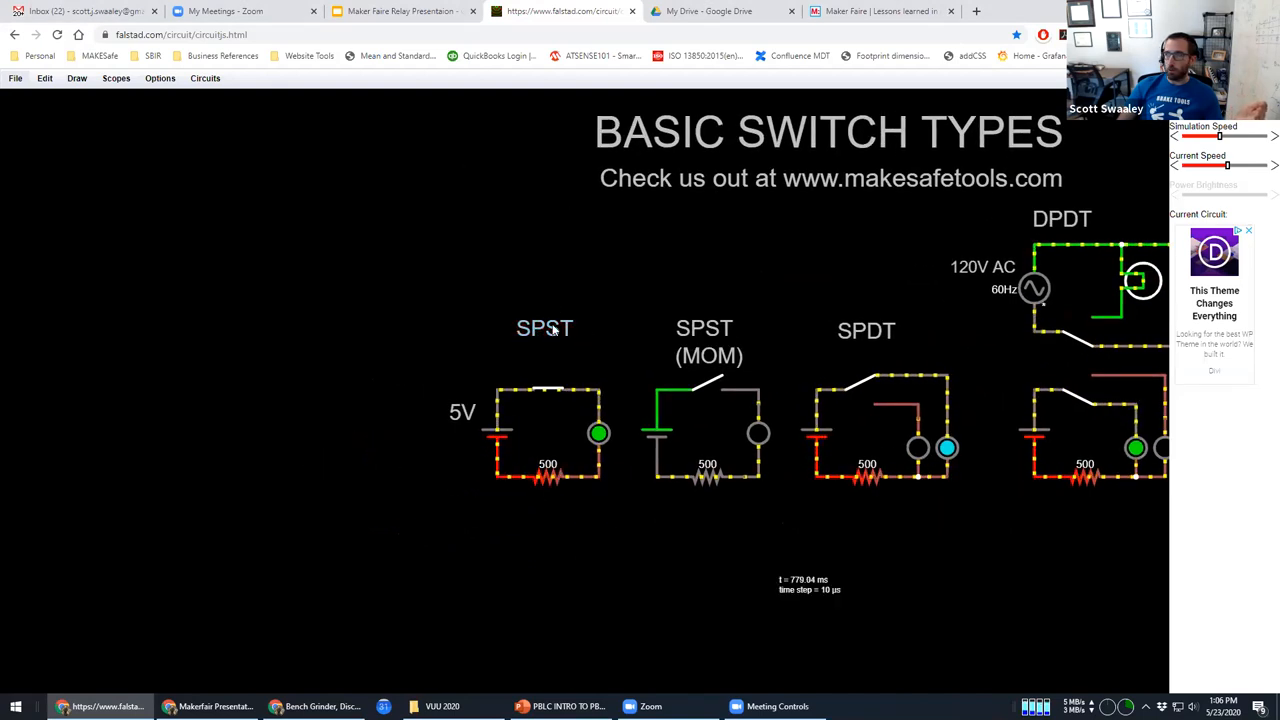
Step: Toggle the SPST switch and leave it closed so its lamp lights
left_click(548, 390)
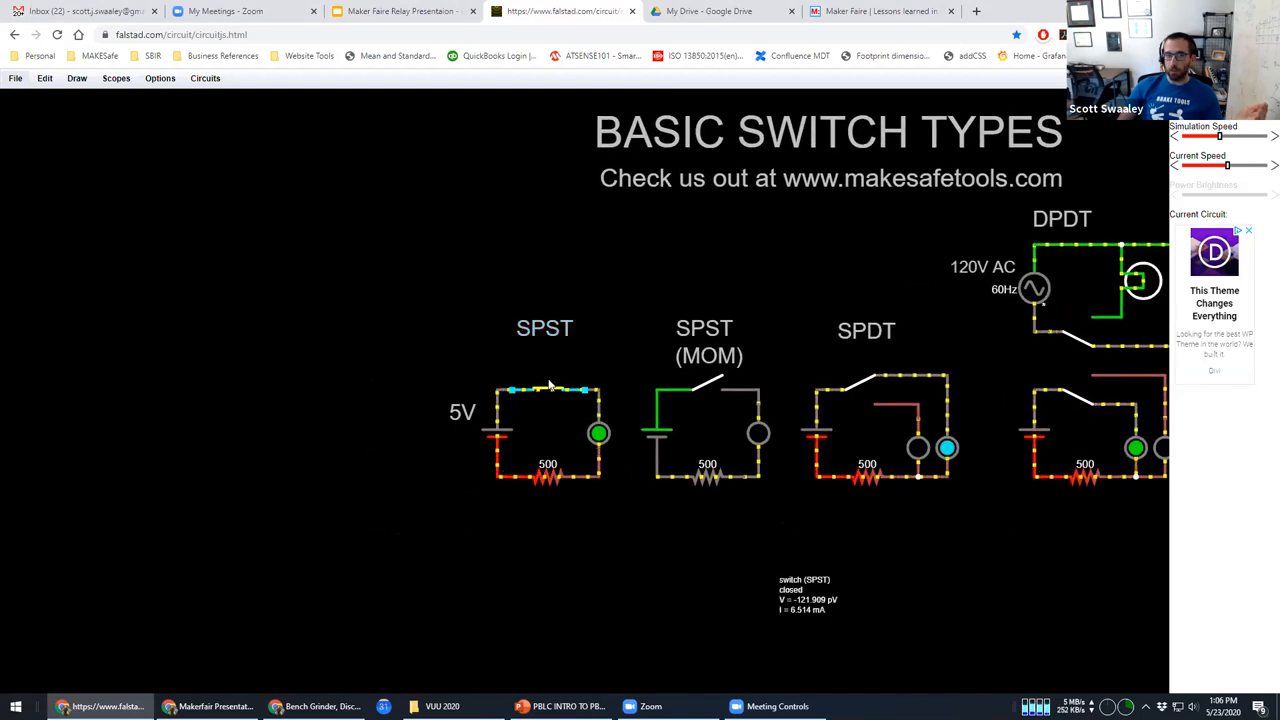
left_click(544, 388)
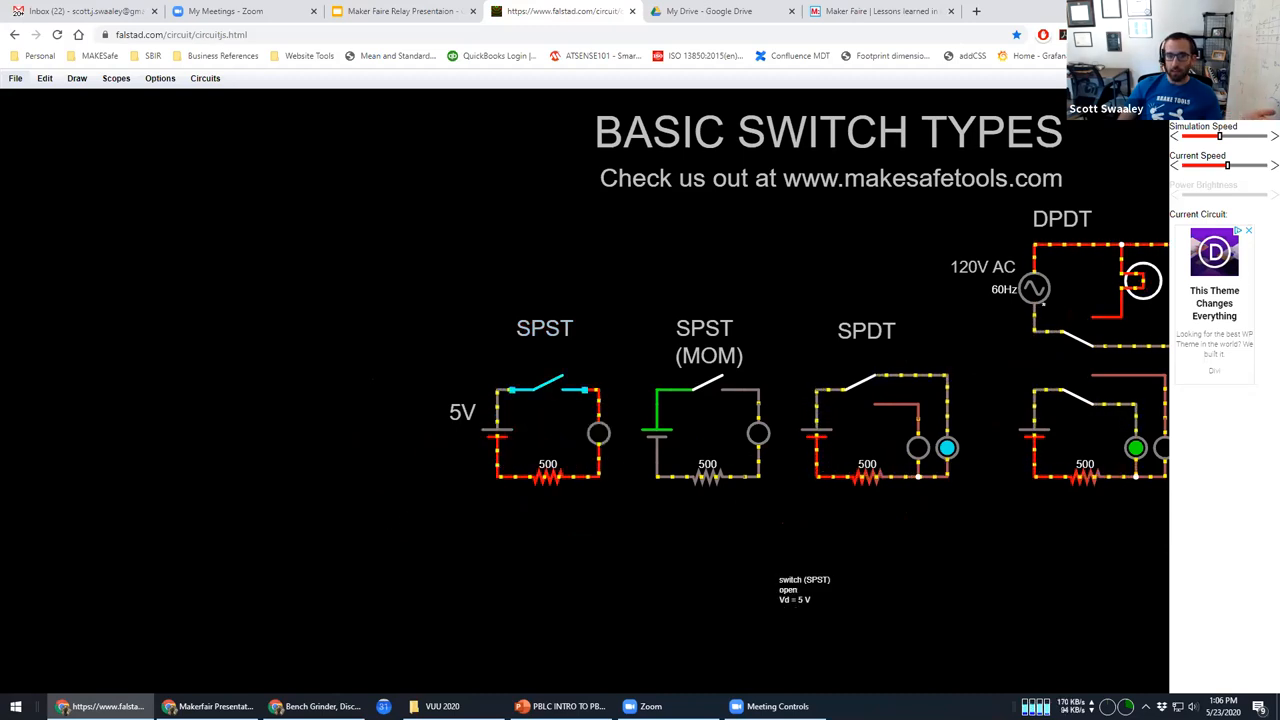
left_click(544, 390)
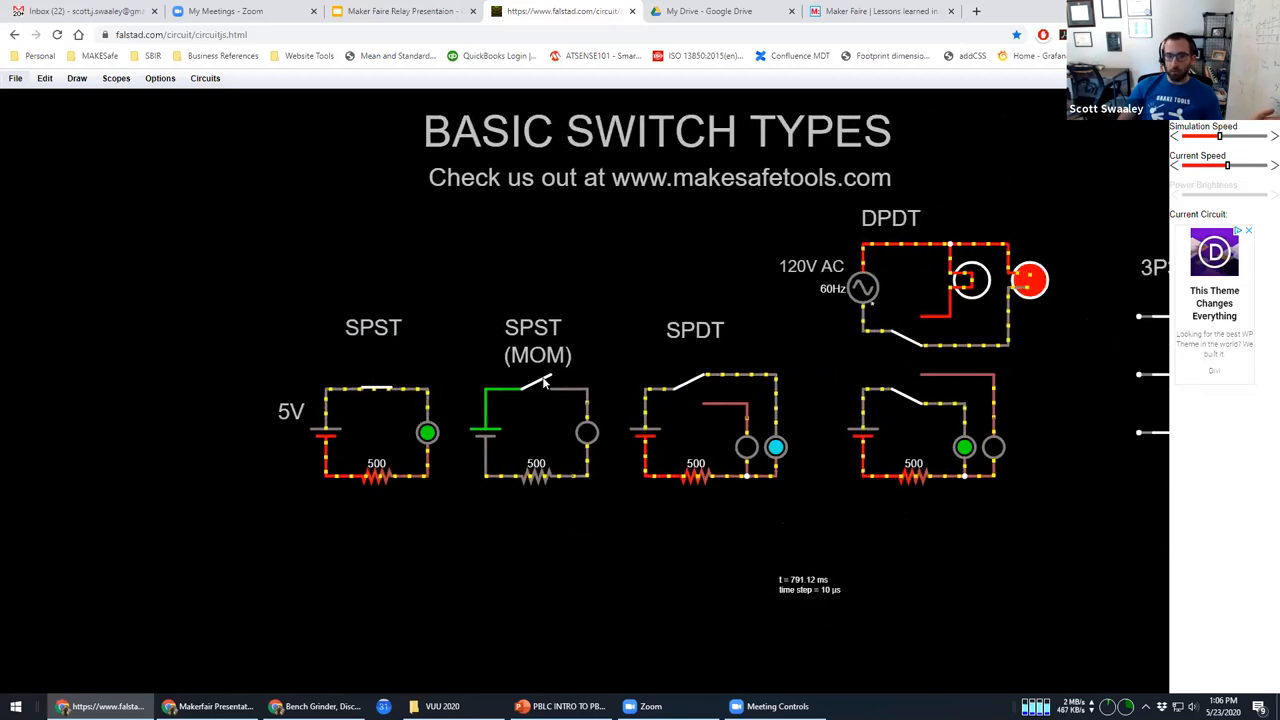
Step: Actuate the momentary SPST push switch to light its lamp briefly
left_click(536, 388)
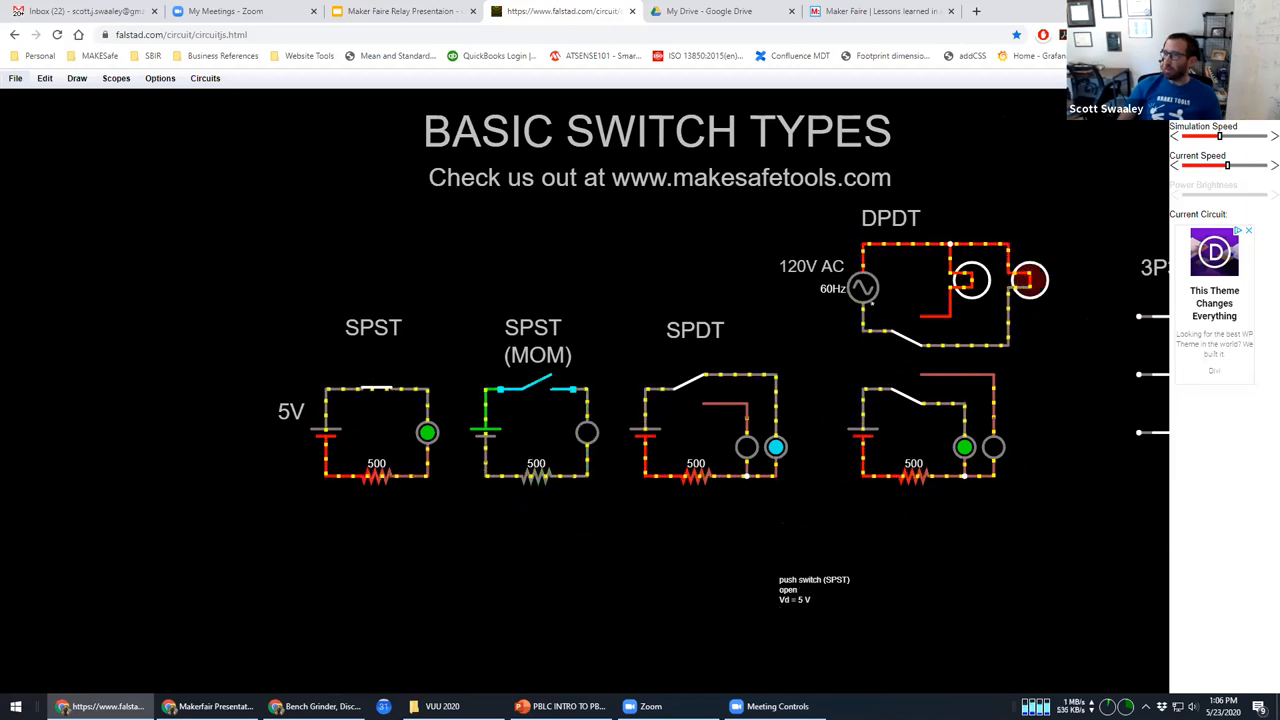
left_click(536, 390)
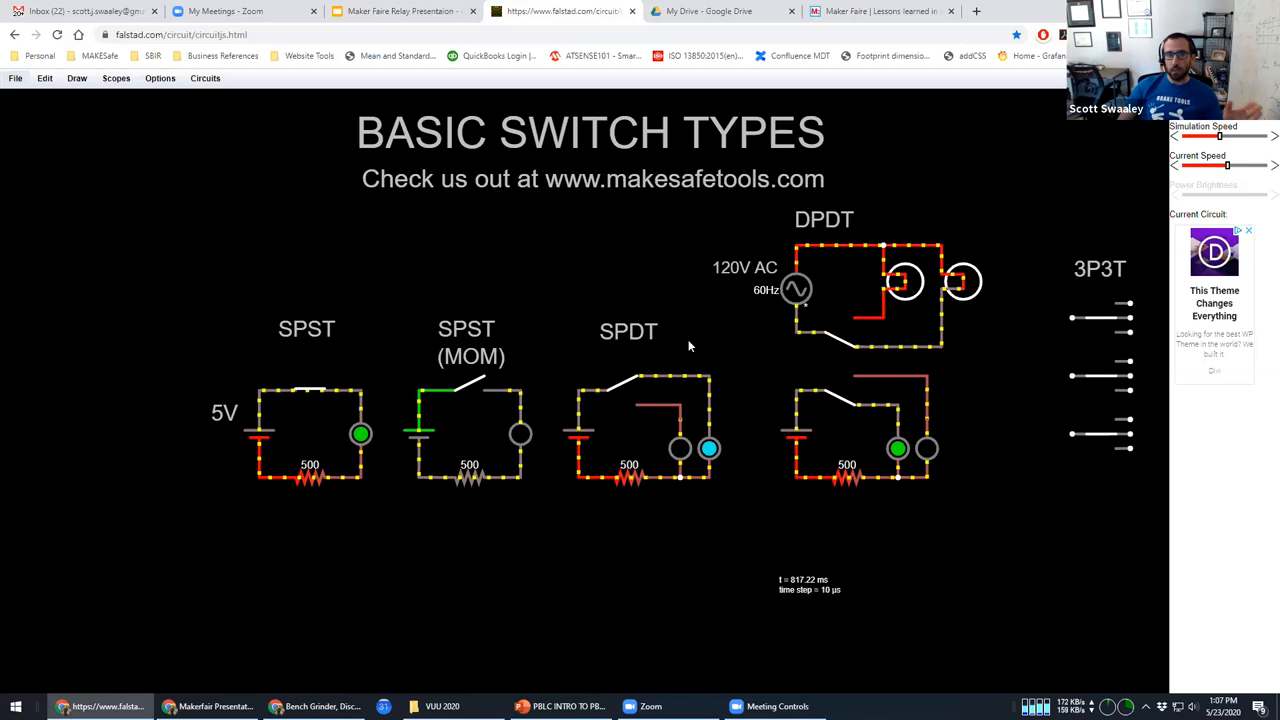
Step: Flip the SPDT switch back and forth so current moves between its two lamps
left_click(628, 332)
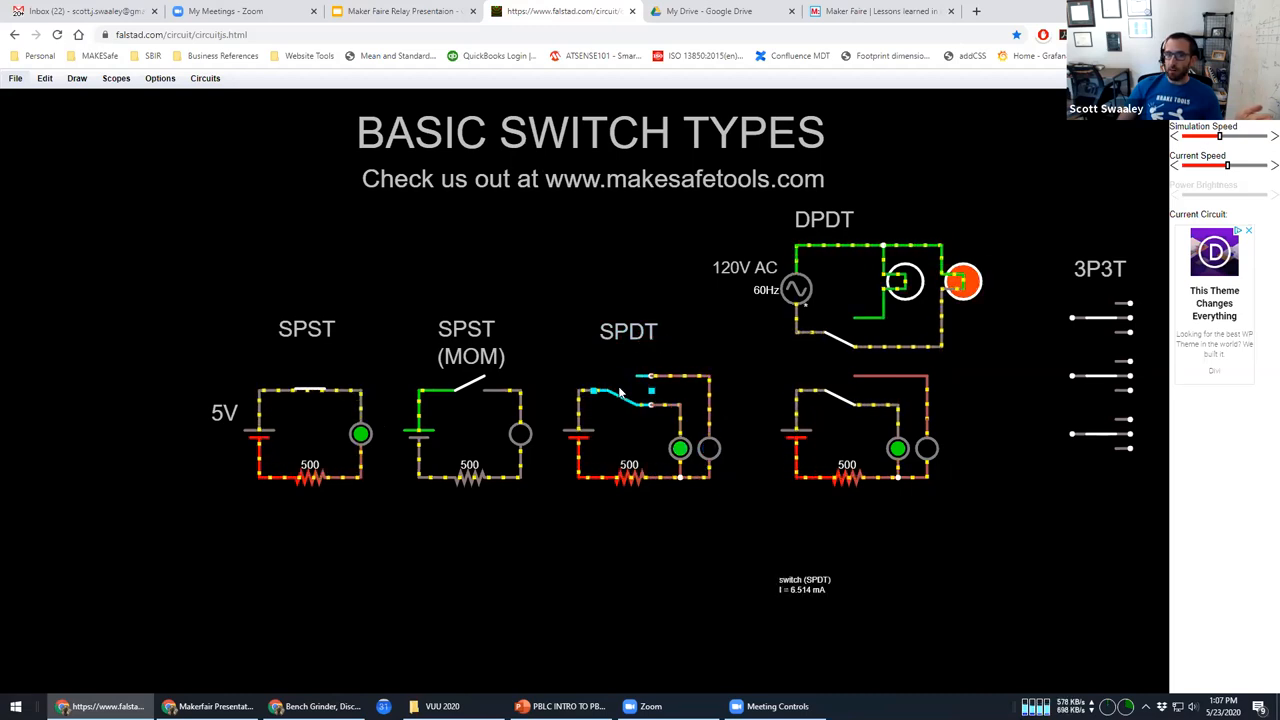
left_click(964, 282)
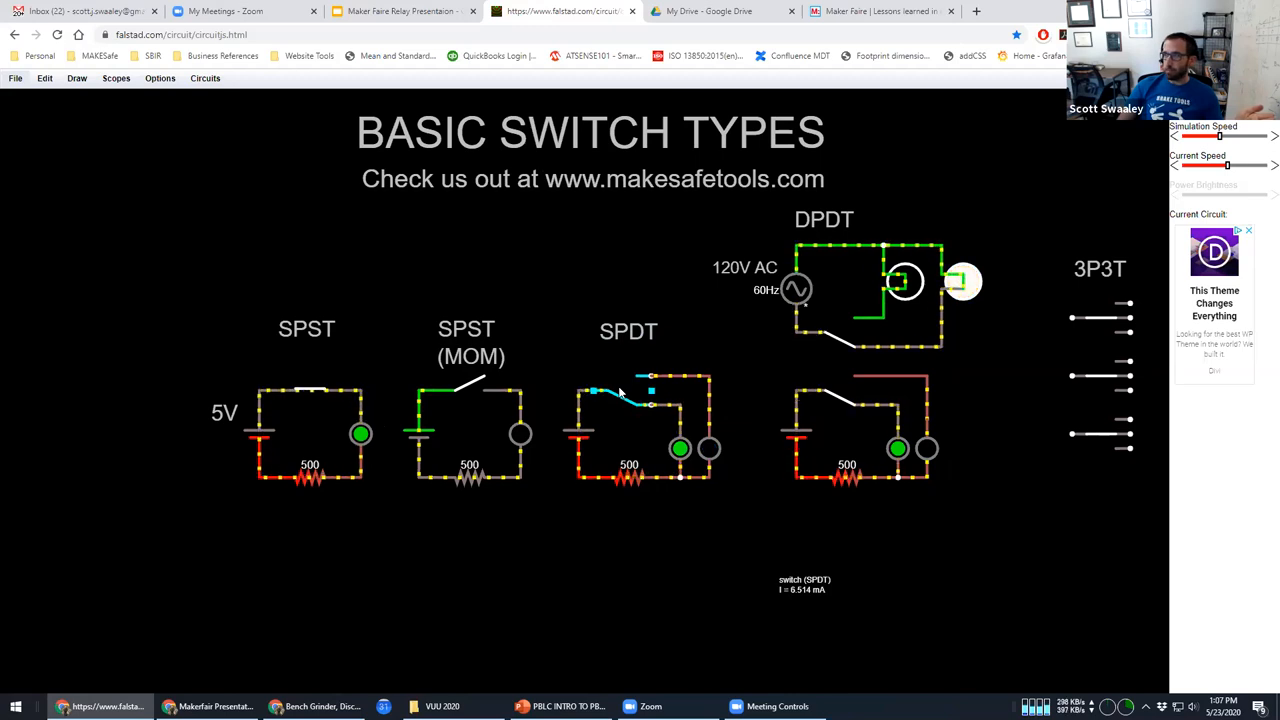
left_click(618, 390)
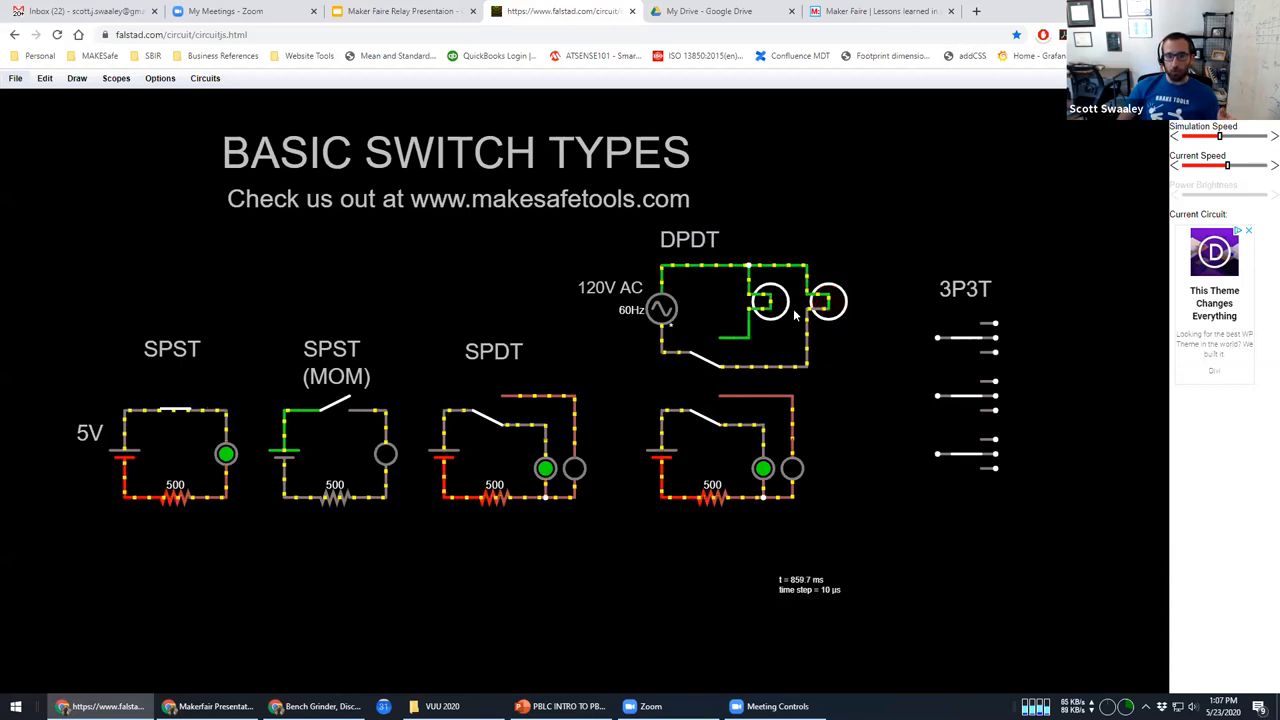
Step: Flip the DPDT switch so both poles light their other lamps, then move on to Relay Basics
left_click(830, 302)
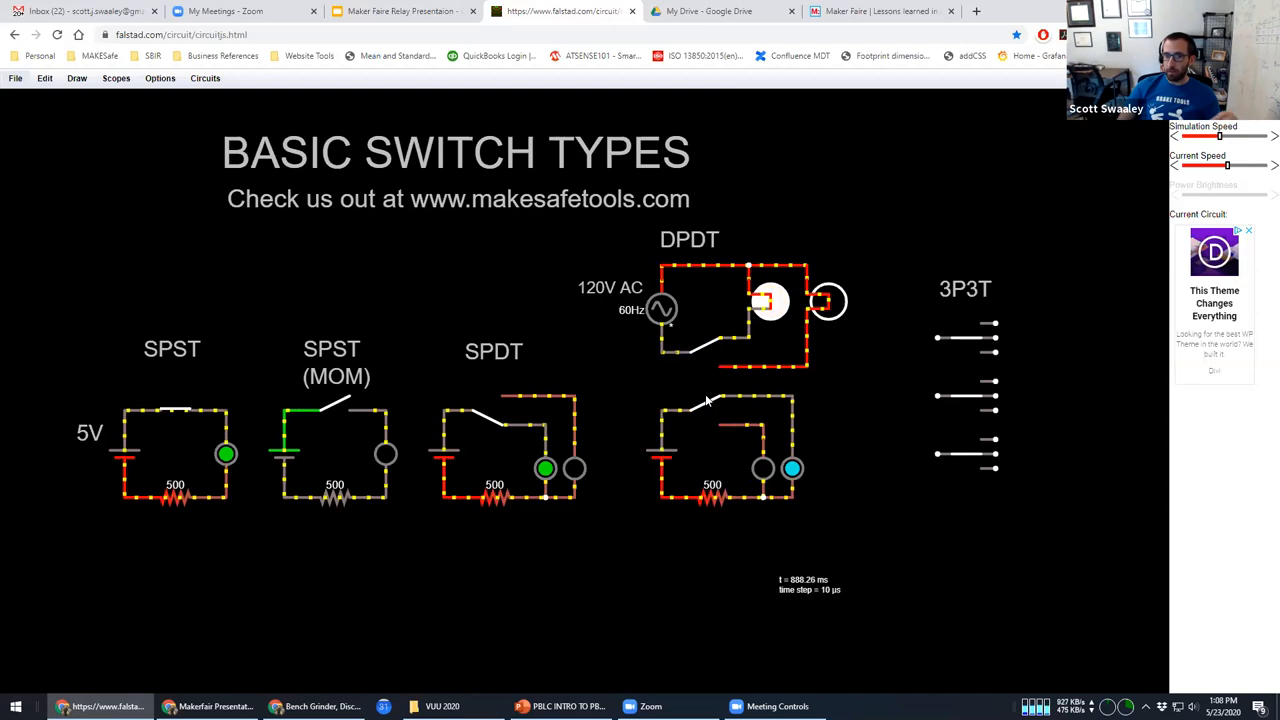
left_click(770, 300)
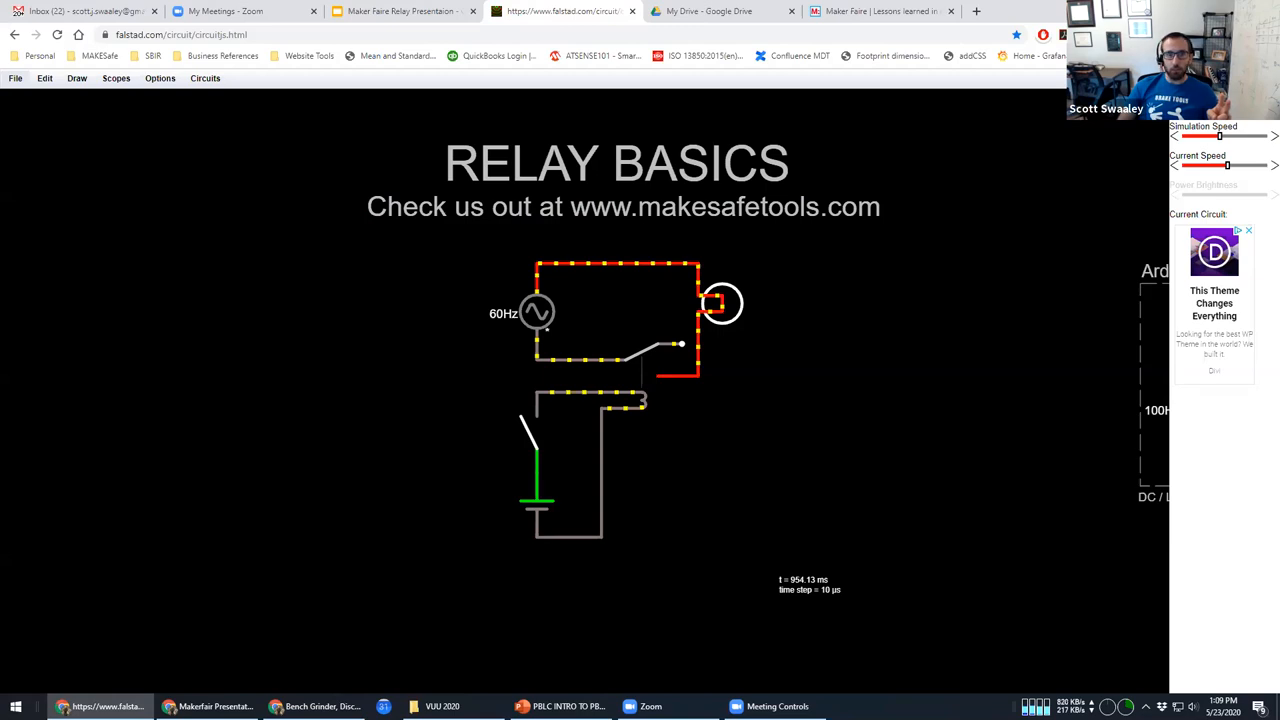
Step: Bring up the Makerfaire notes in Google Docs and scroll to the Inductive Loads section
left_click(320, 706)
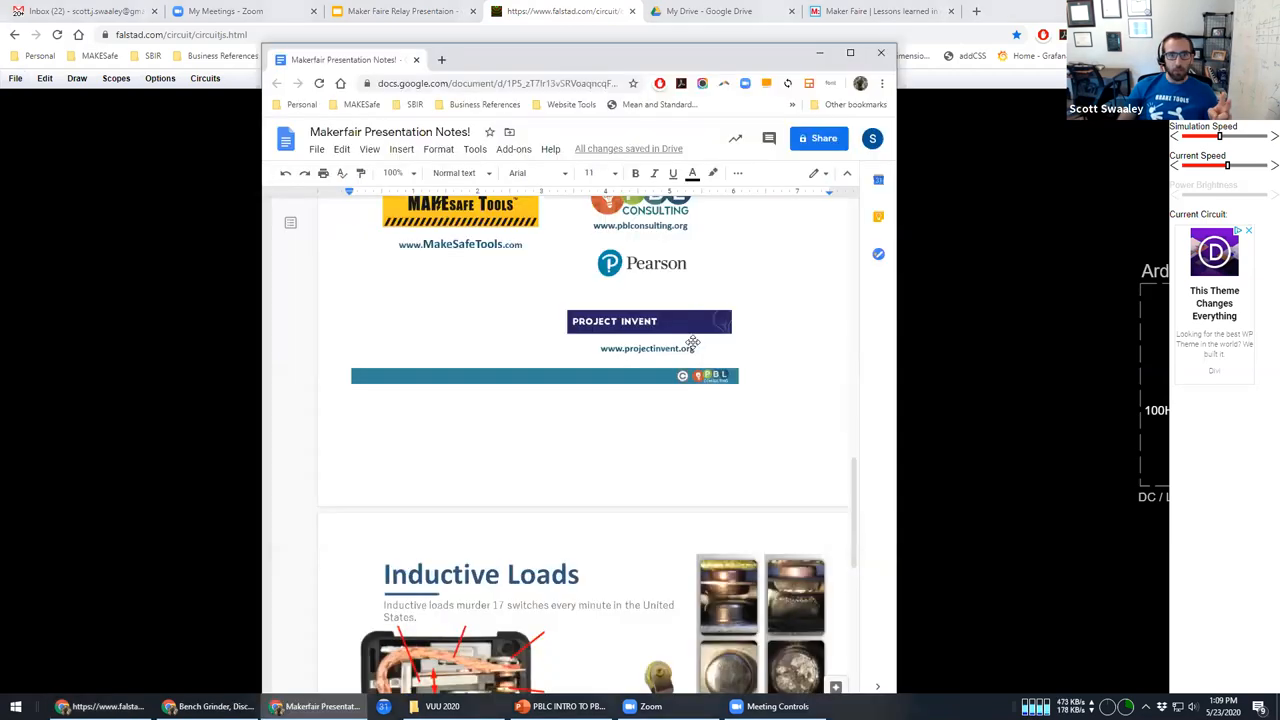
scroll("down", 3)
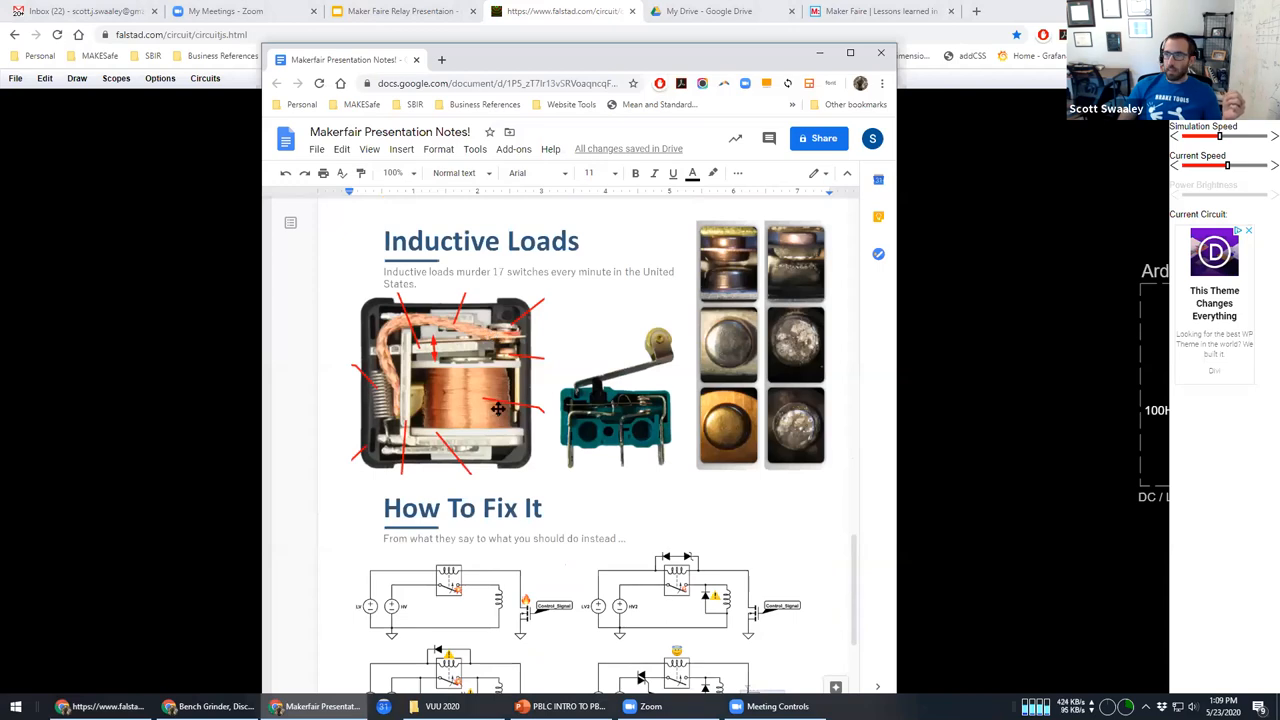
mouse_move(518, 330)
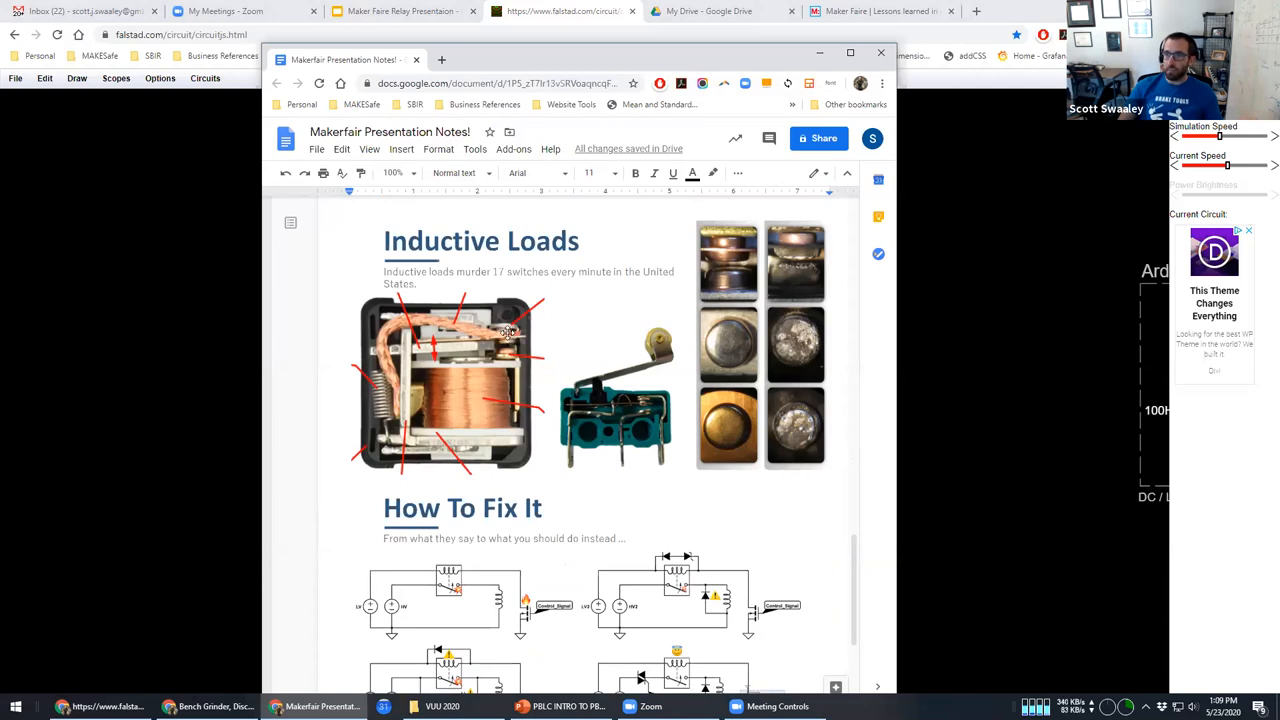
mouse_move(430, 410)
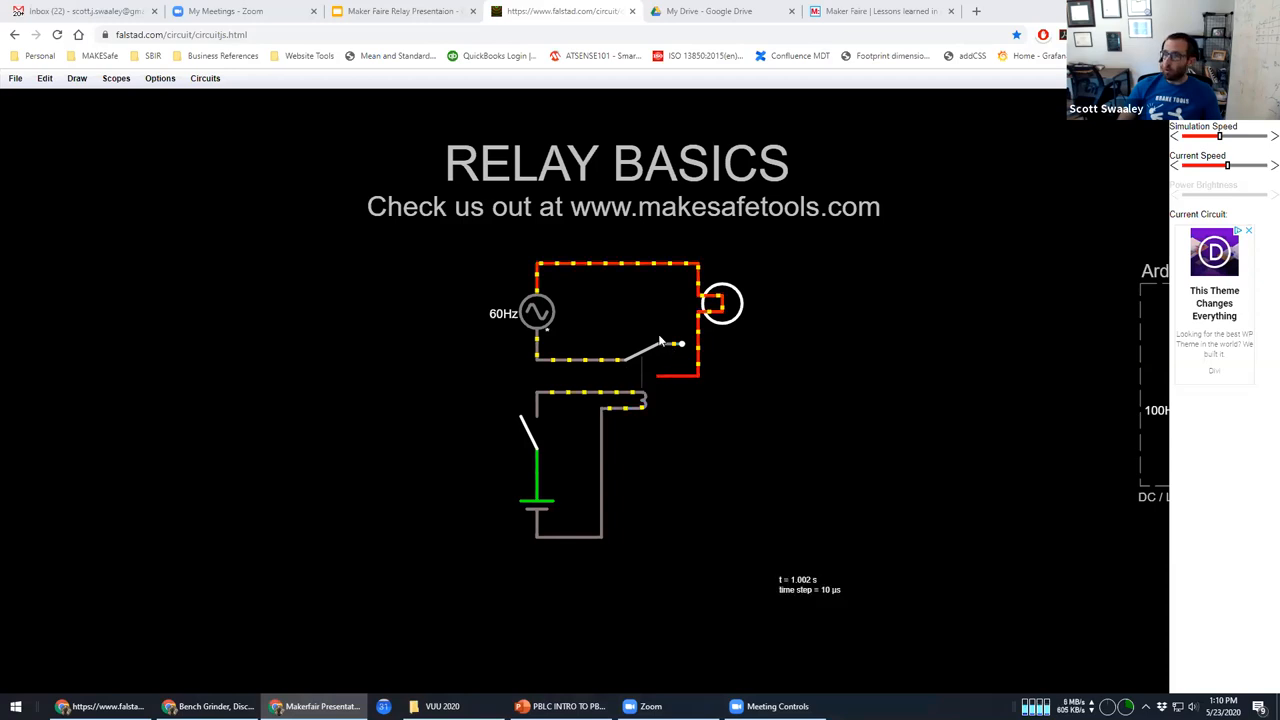
Step: Close the relay's low-voltage DC switch so the coil energizes and the AC lamp lights
left_click(680, 344)
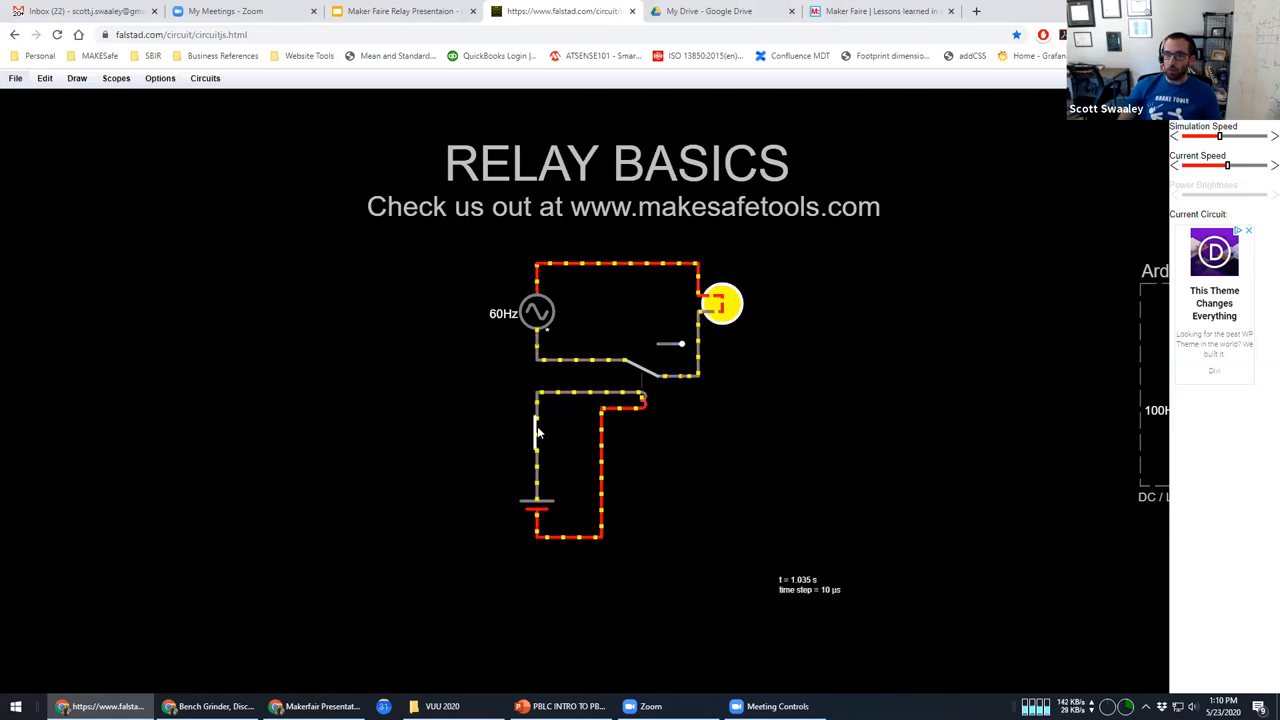
left_click(536, 436)
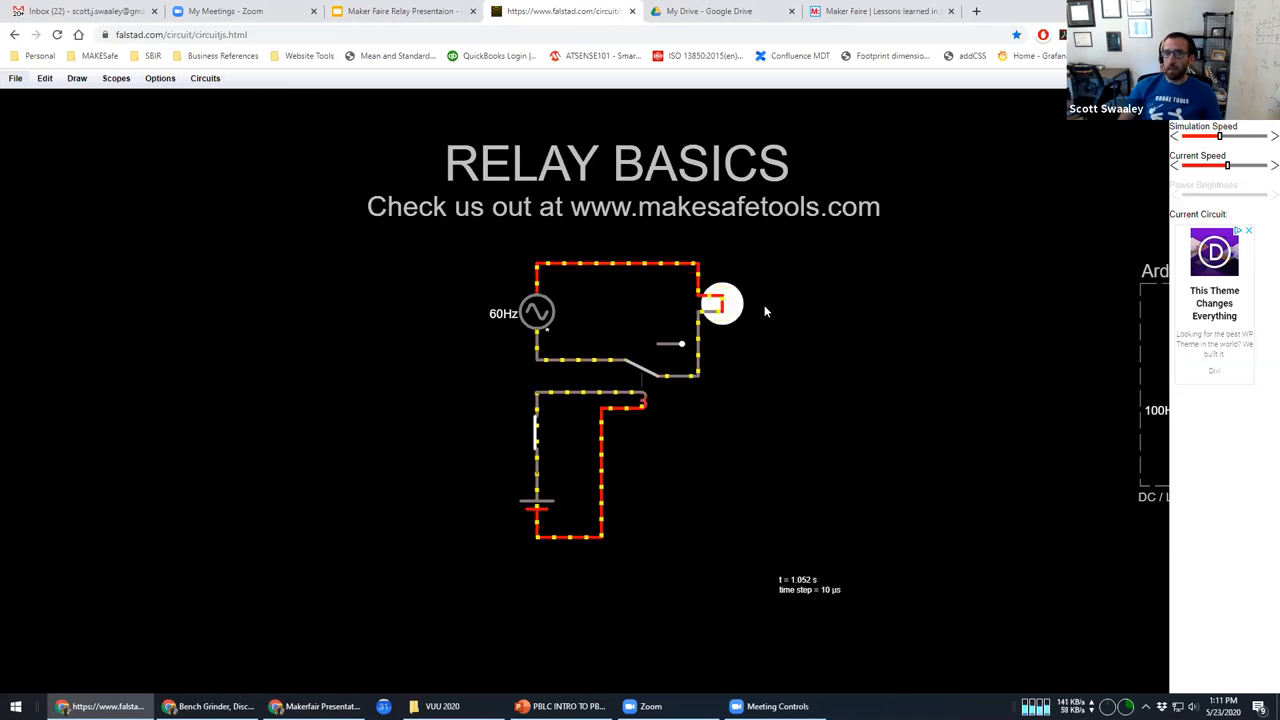
left_click(704, 304)
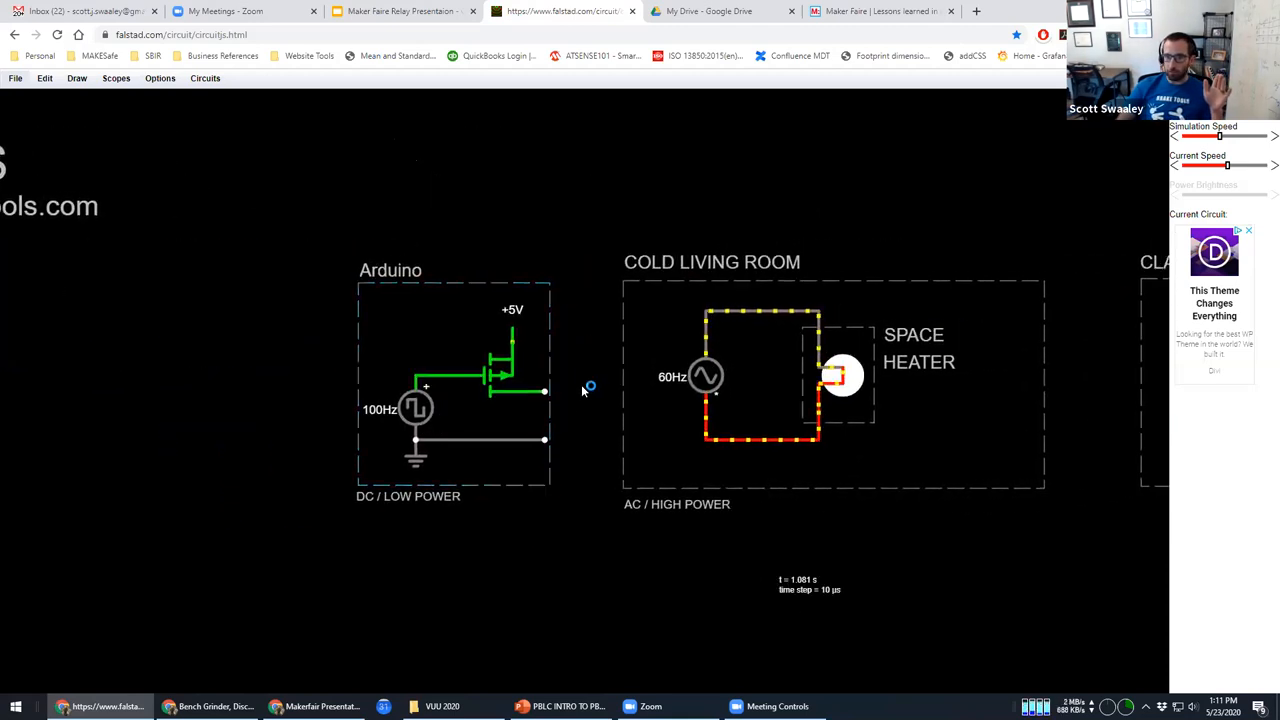
mouse_move(588, 382)
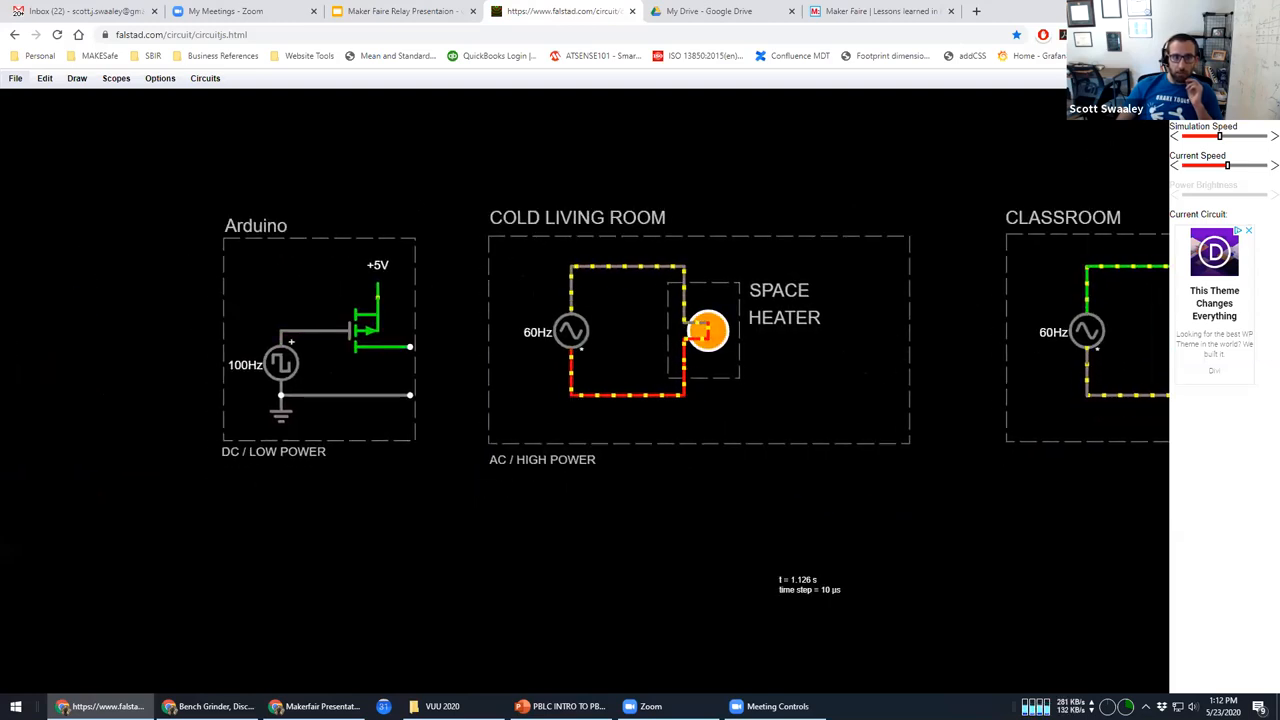
Step: Turn the Arduino's square-wave output off so the relay opens and the space heater loses power
left_click(576, 216)
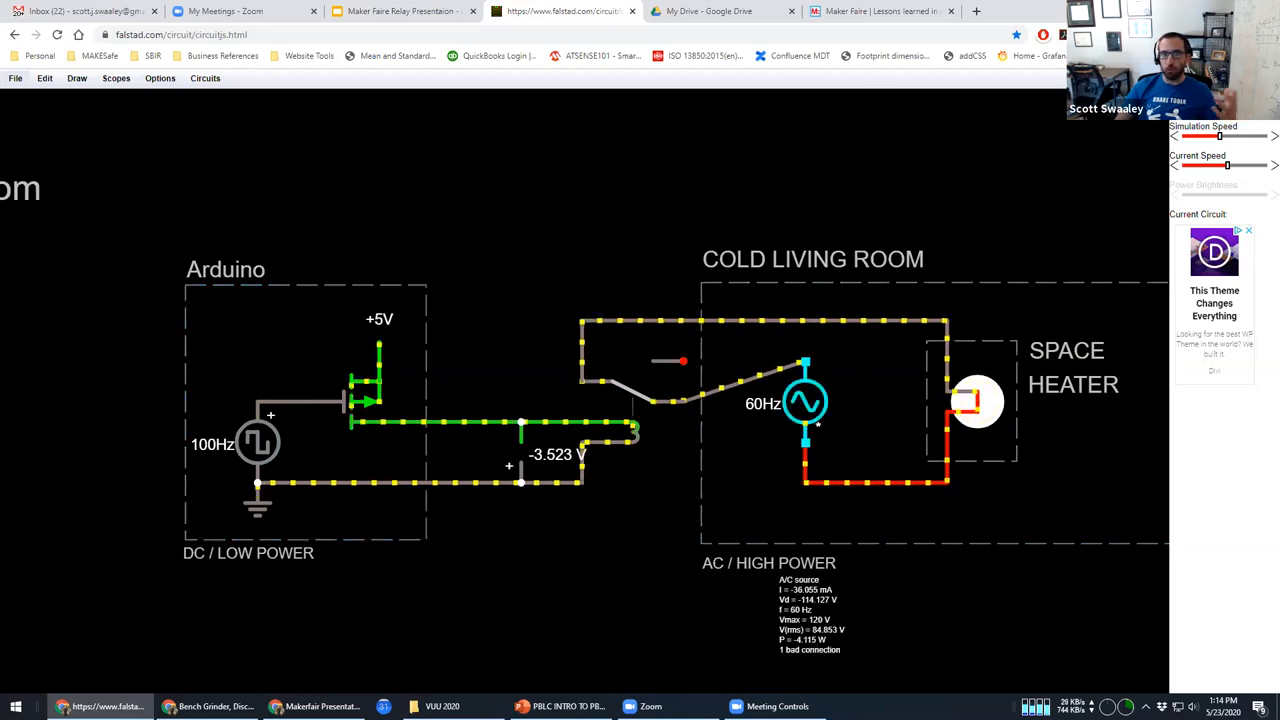
mouse_move(880, 68)
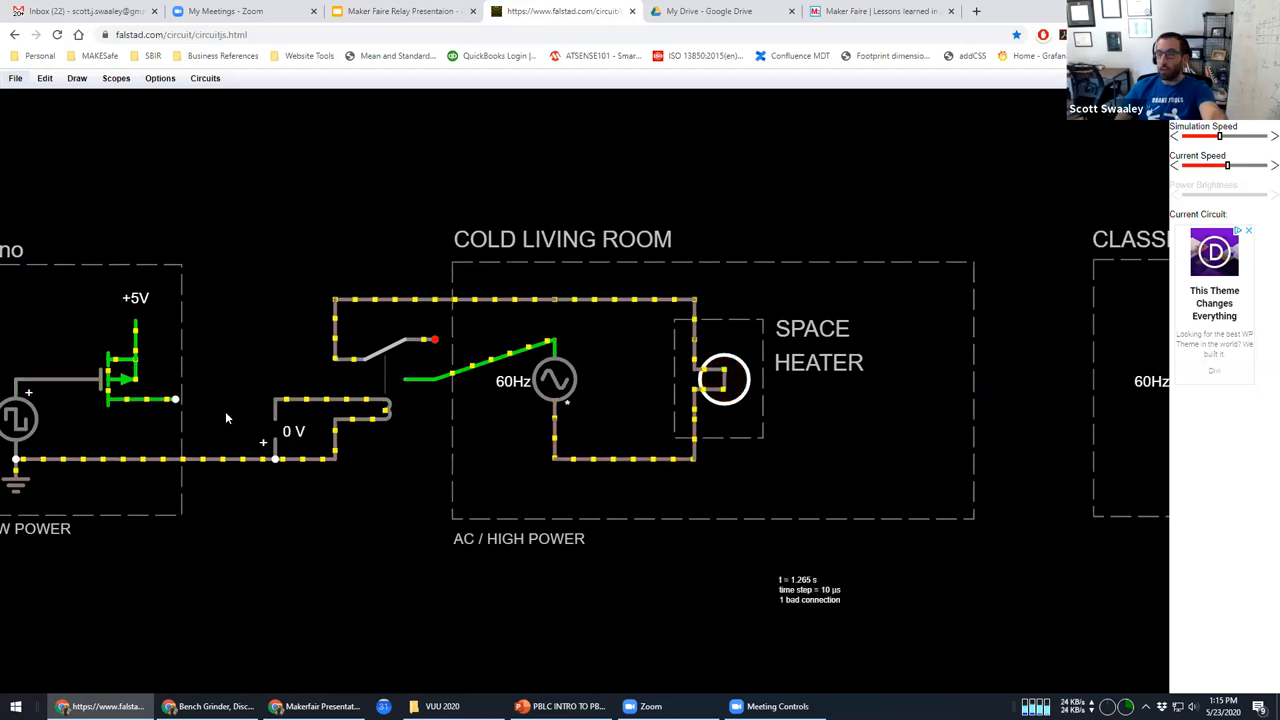
Step: Pan to the Three Projects area with the laser cutter, exhaust fan motor and interlock circuits
left_click(176, 400)
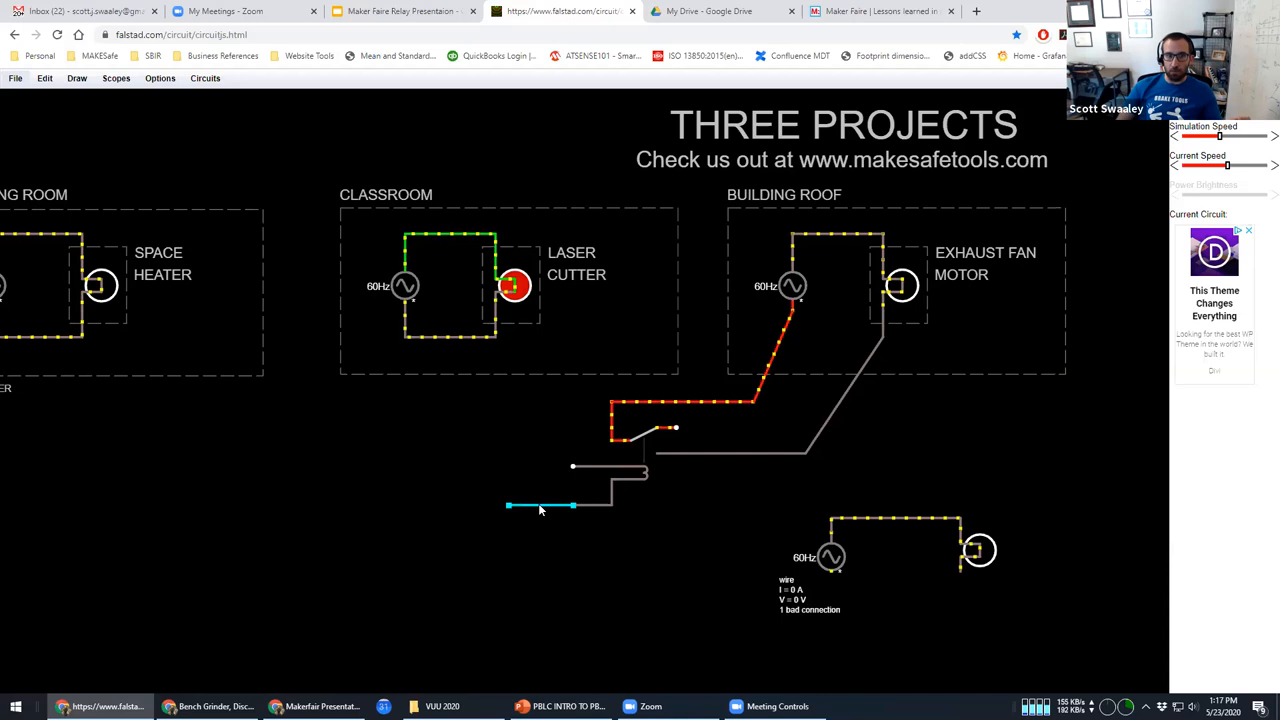
Step: Toggle the interlock switch so the exhaust fan motor runs along with the laser cutter
left_click(512, 288)
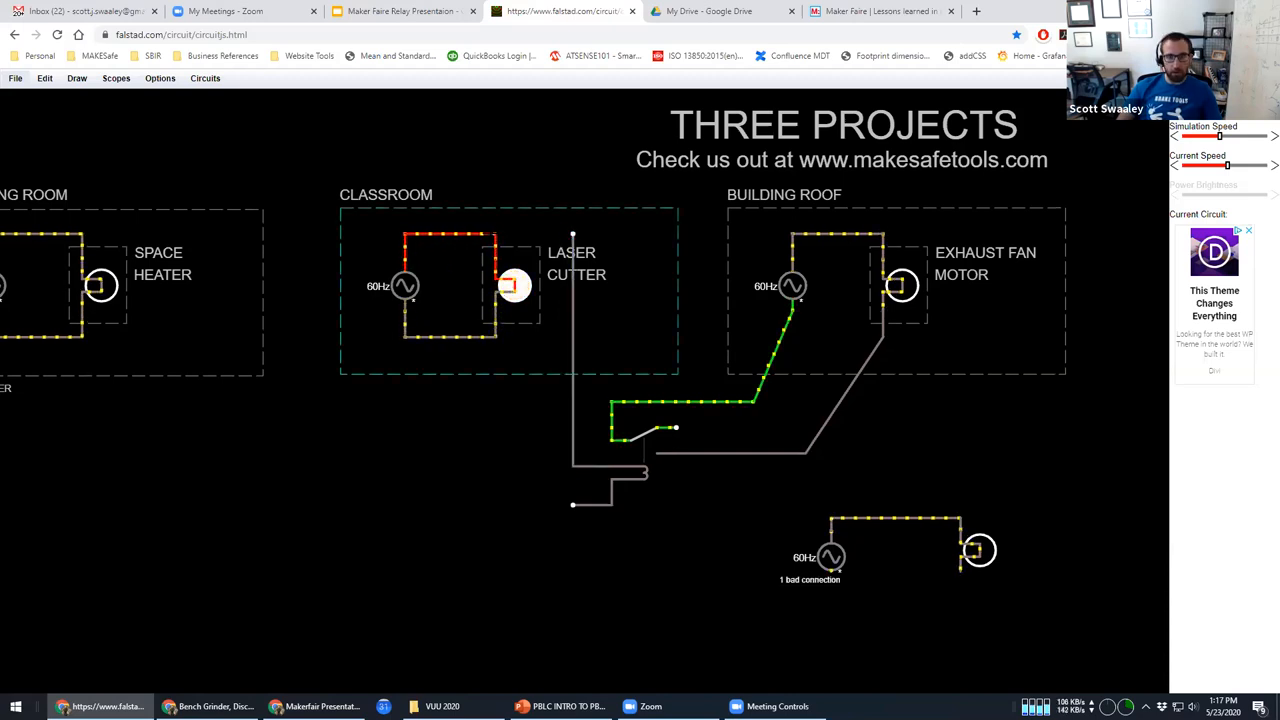
left_click(516, 284)
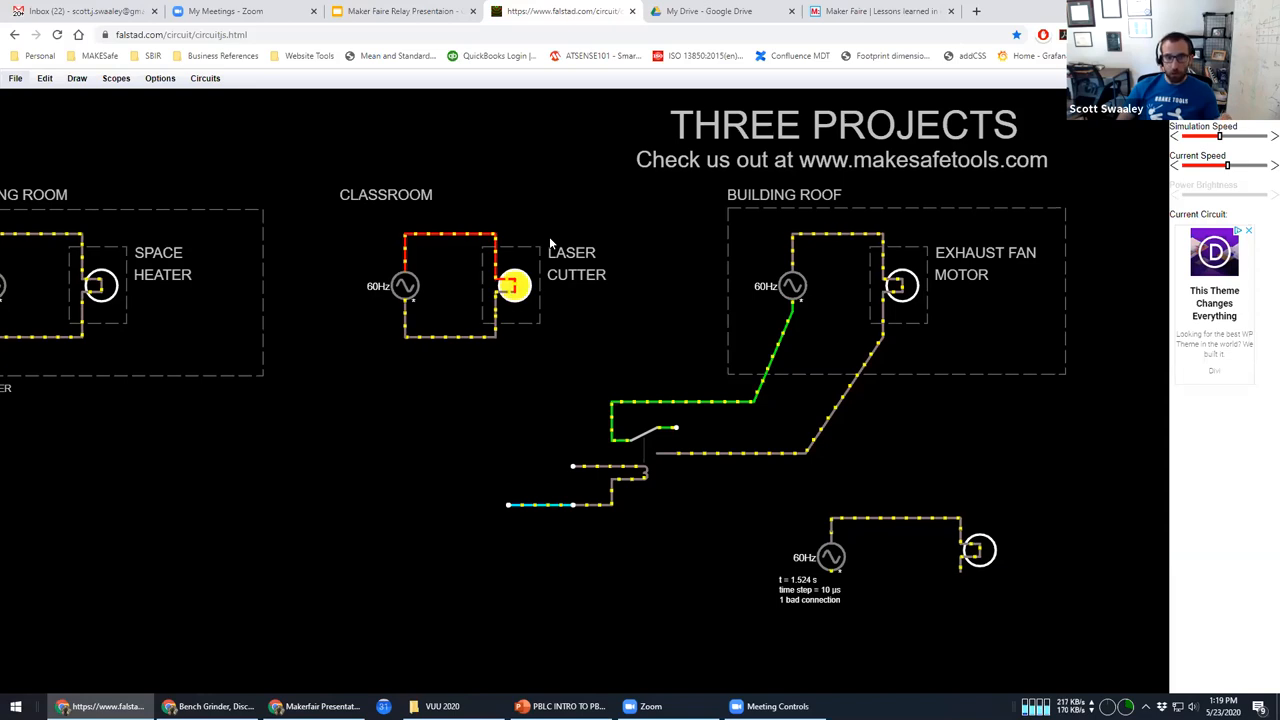
mouse_move(520, 520)
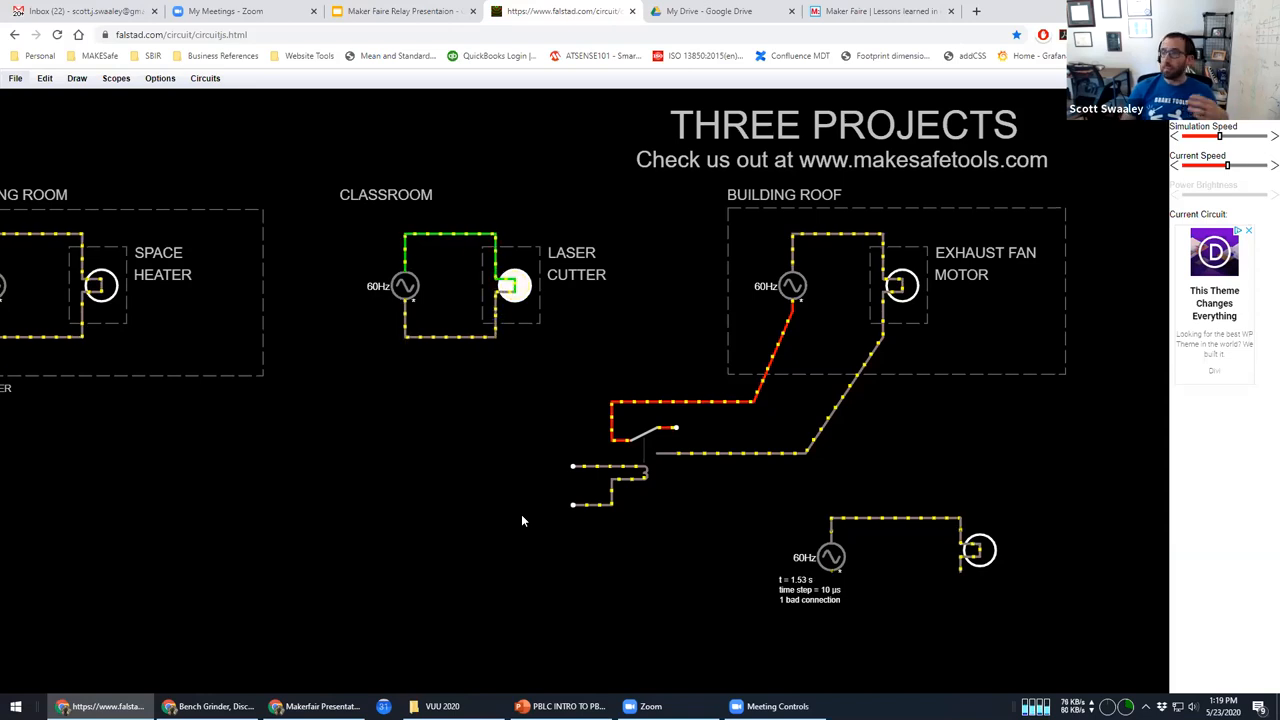
Step: Close the drill press switch so the motor loop carries current, then zoom out over all three project circuits
left_click(512, 284)
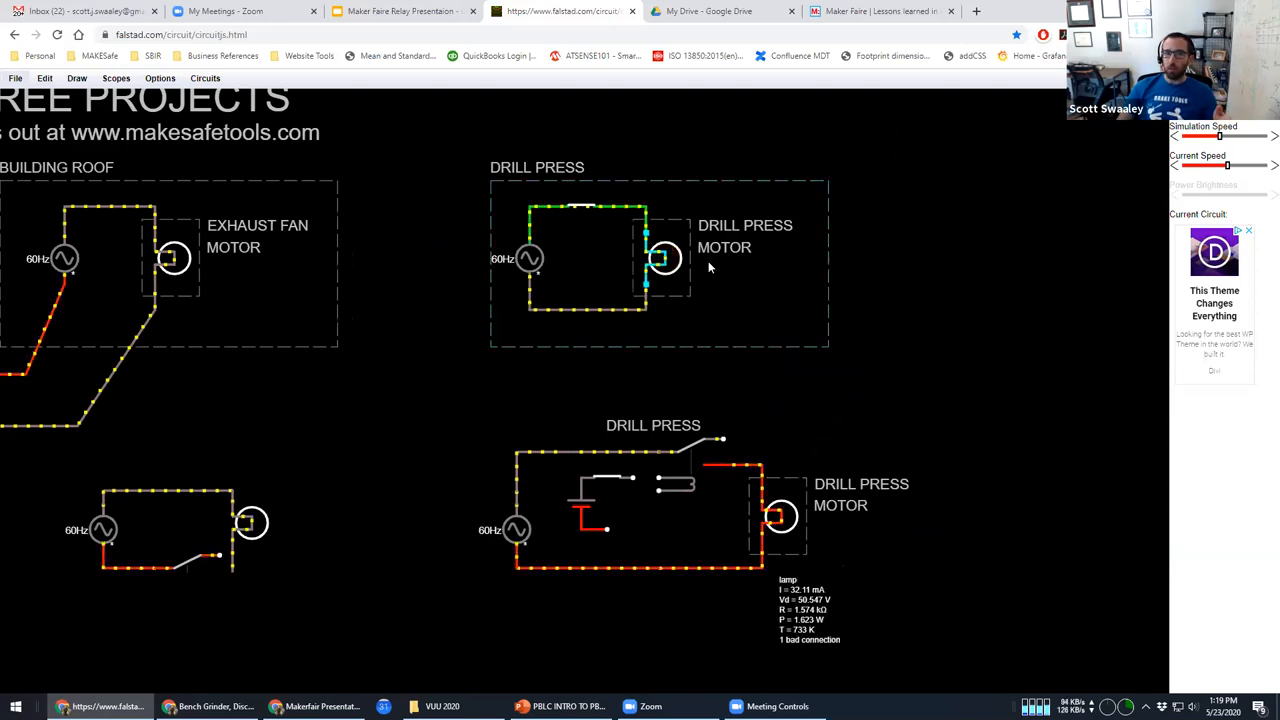
left_click(660, 260)
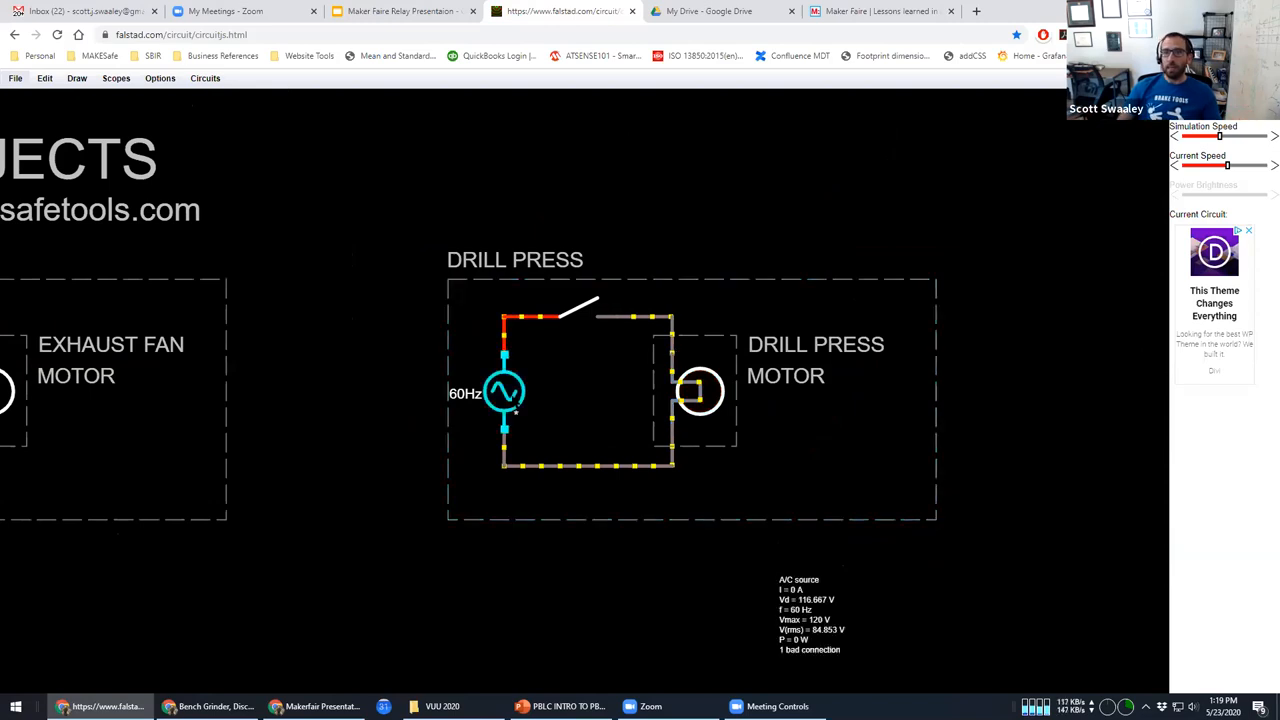
left_click(570, 304)
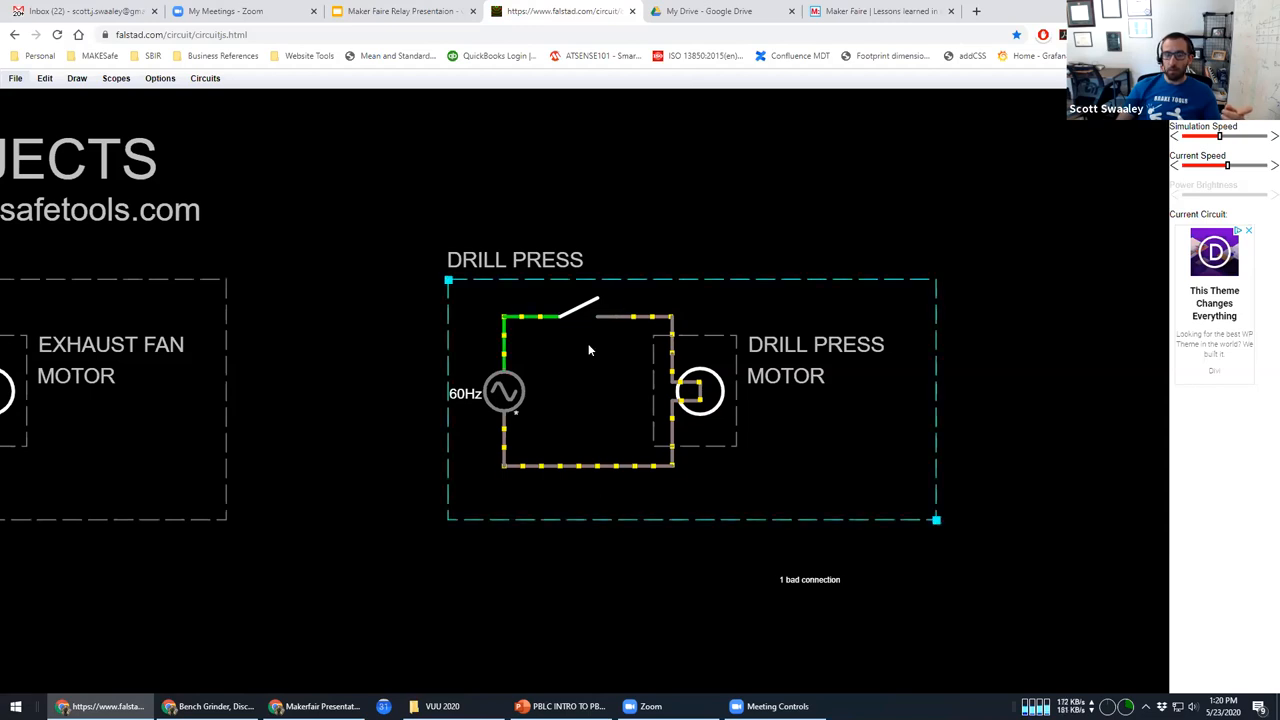
left_click(572, 312)
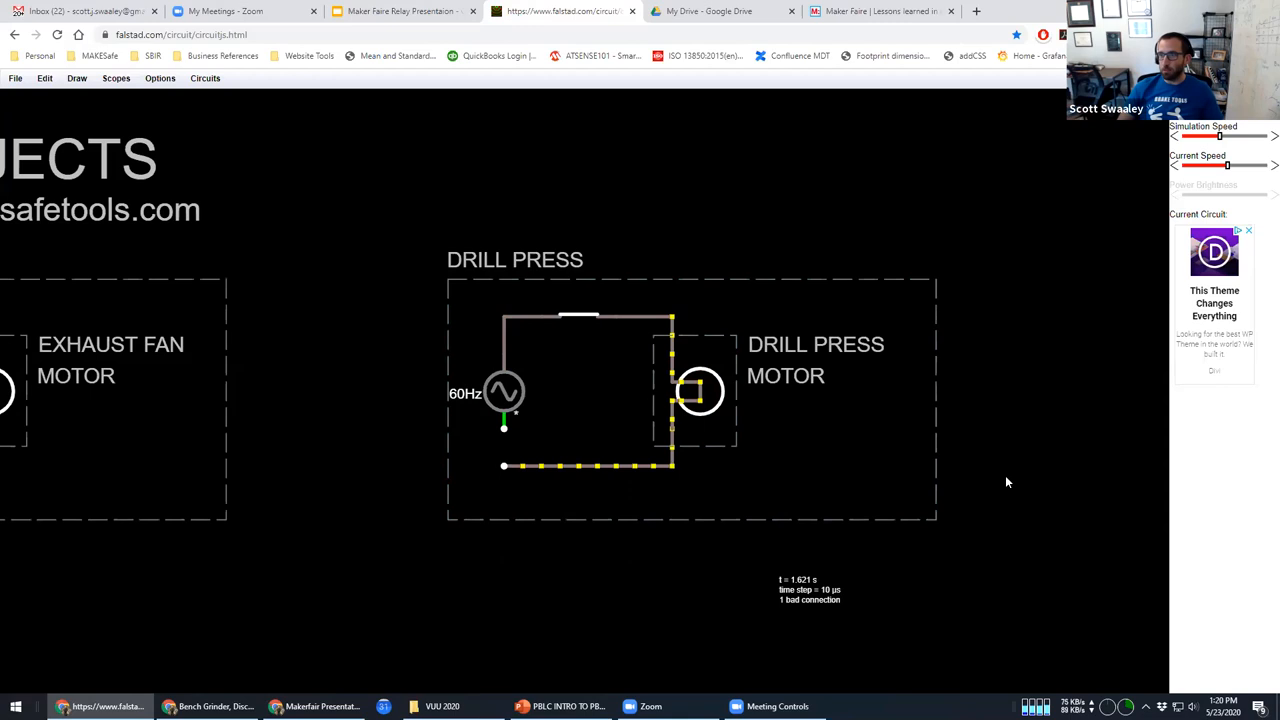
mouse_move(676, 592)
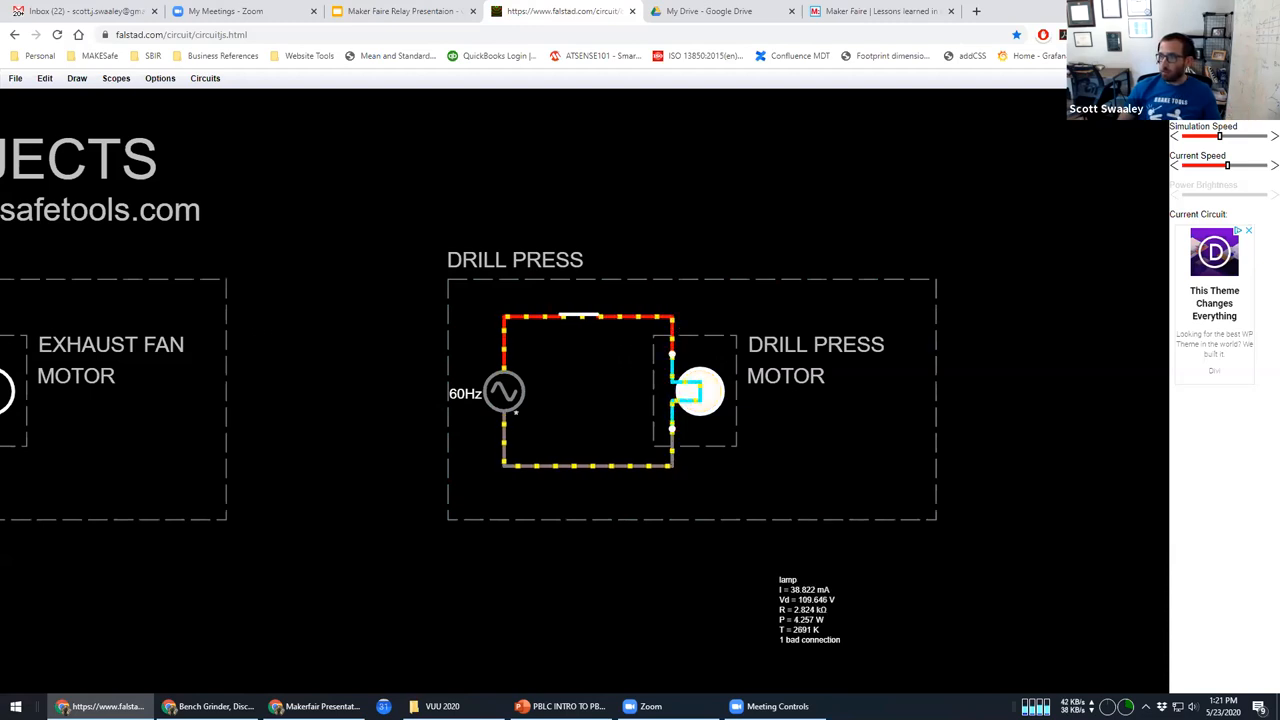
left_click(696, 392)
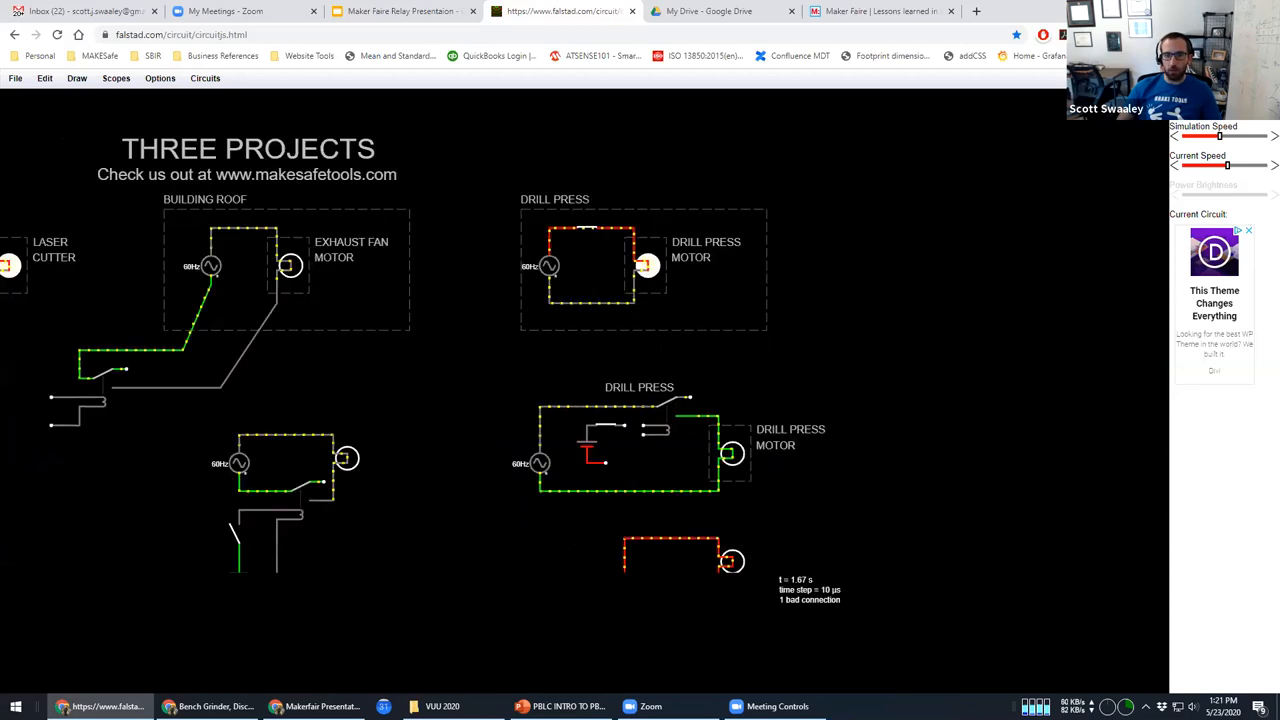
Step: Cut power to the relay circuit's motor with its switch, then switch it back on so it runs again
scroll("down", 3)
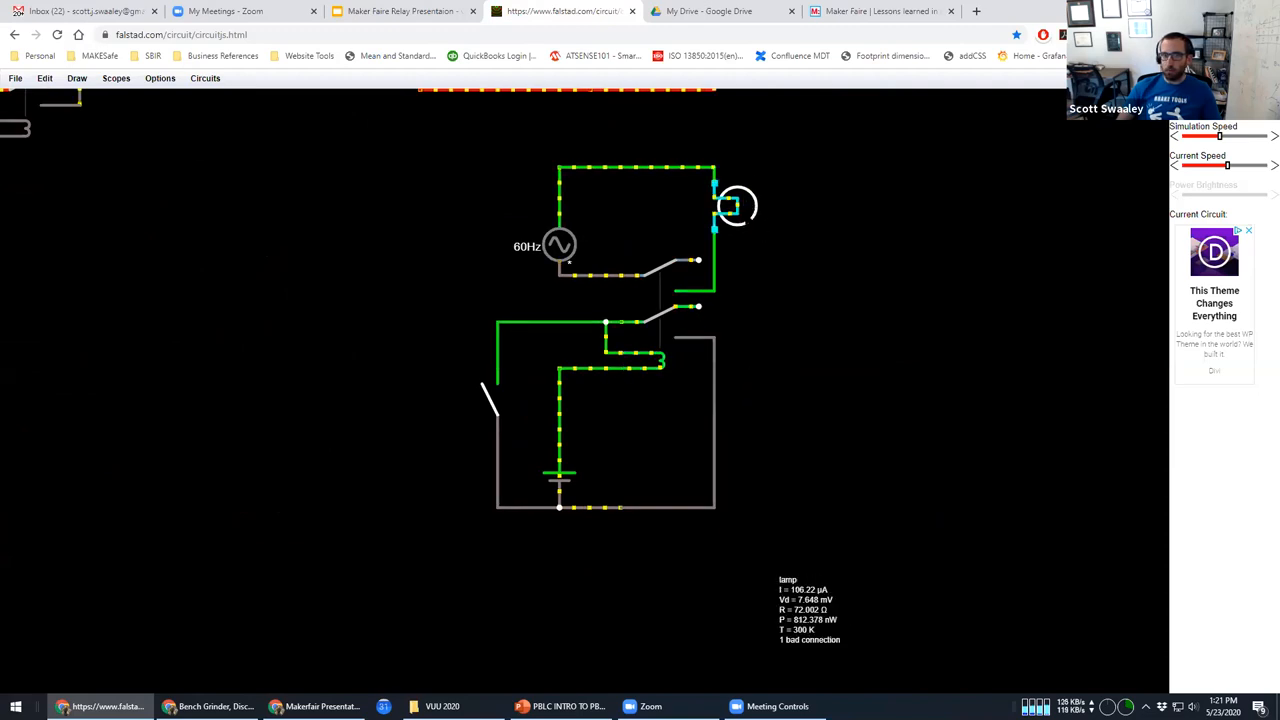
left_click(558, 244)
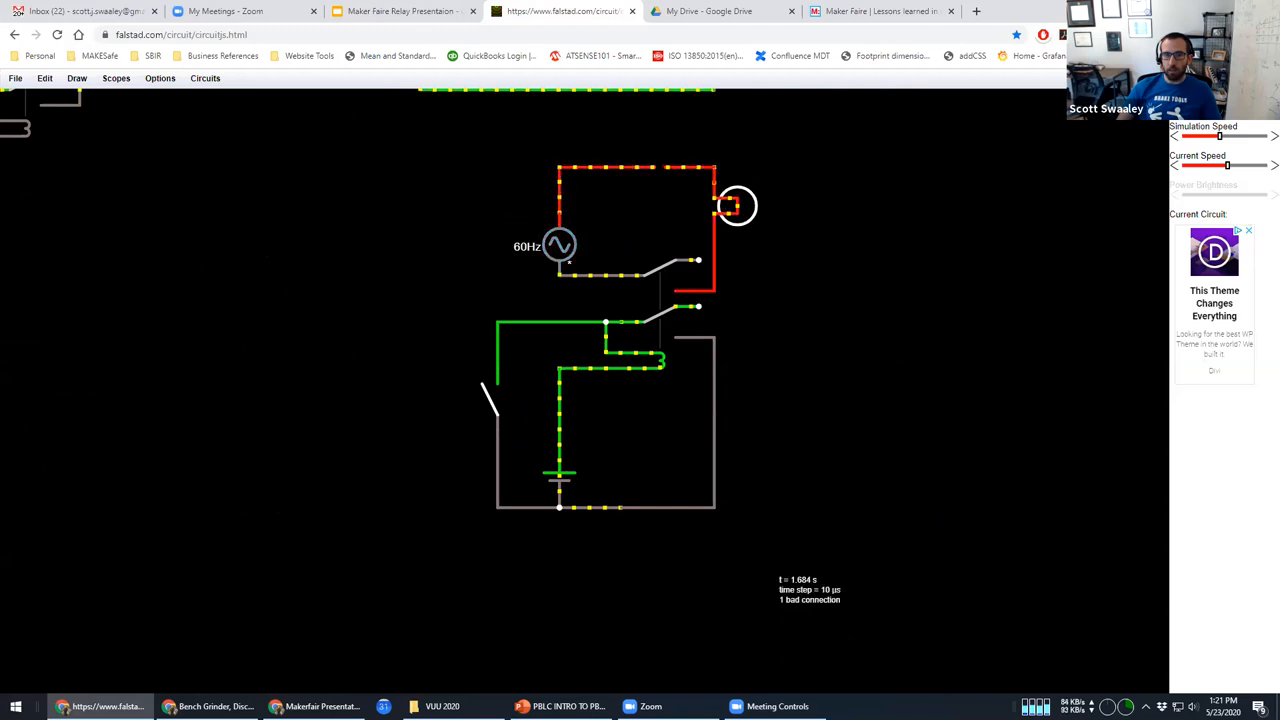
left_click(558, 246)
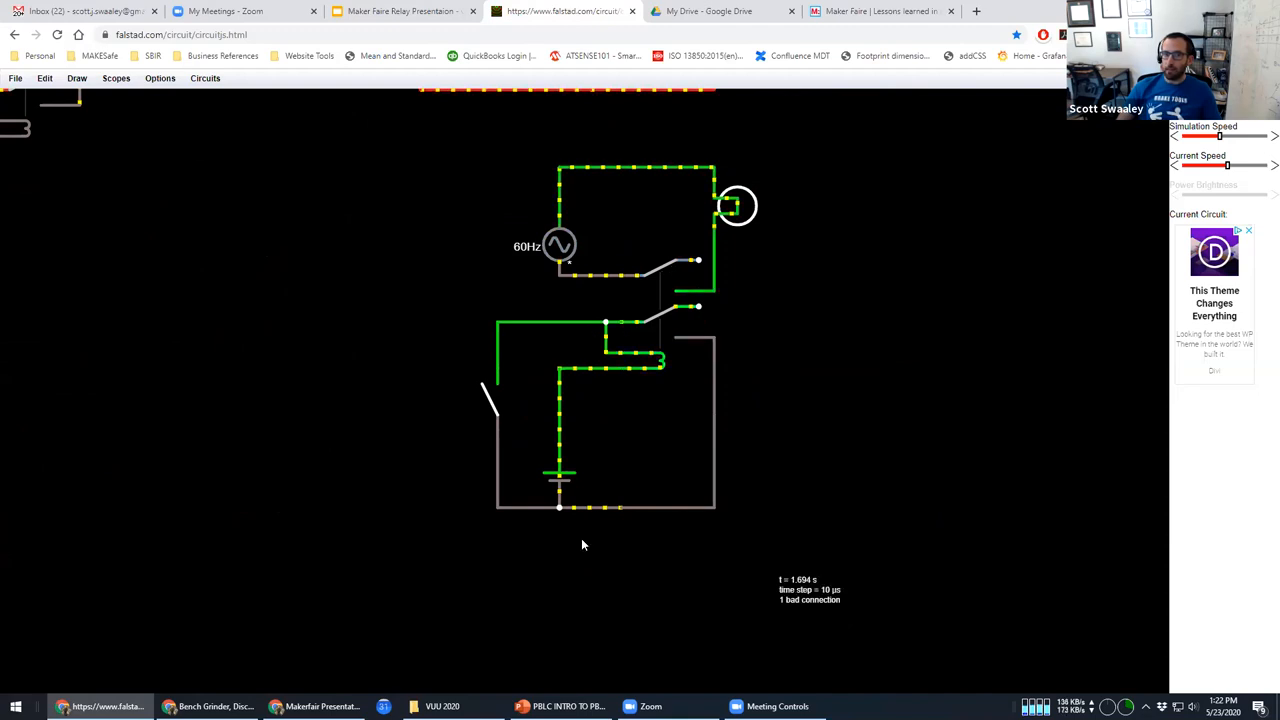
mouse_move(708, 458)
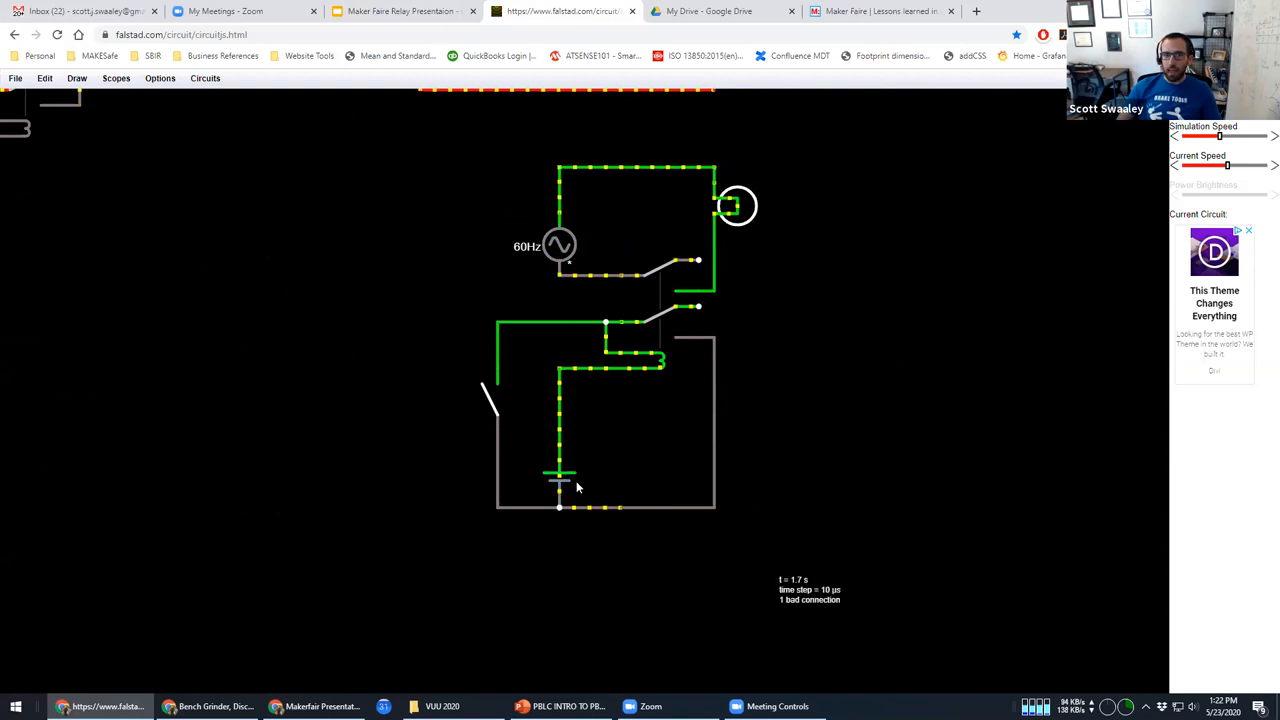
left_click(490, 400)
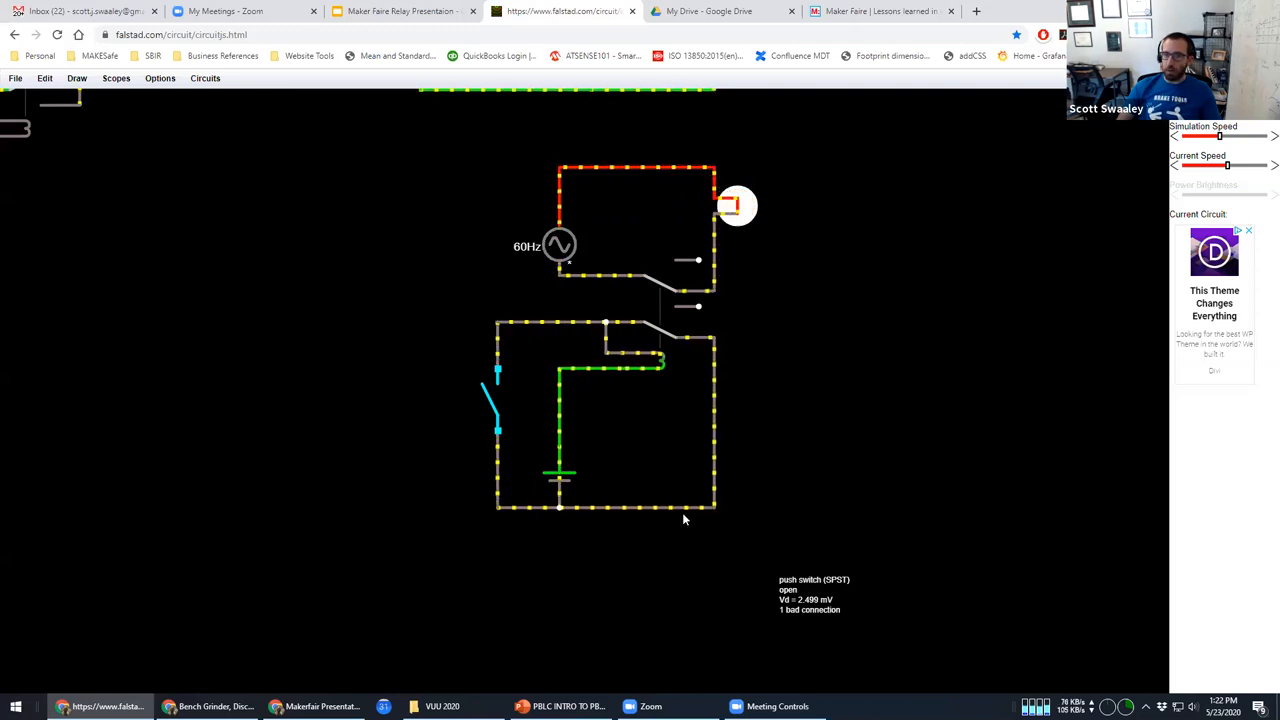
left_click(490, 404)
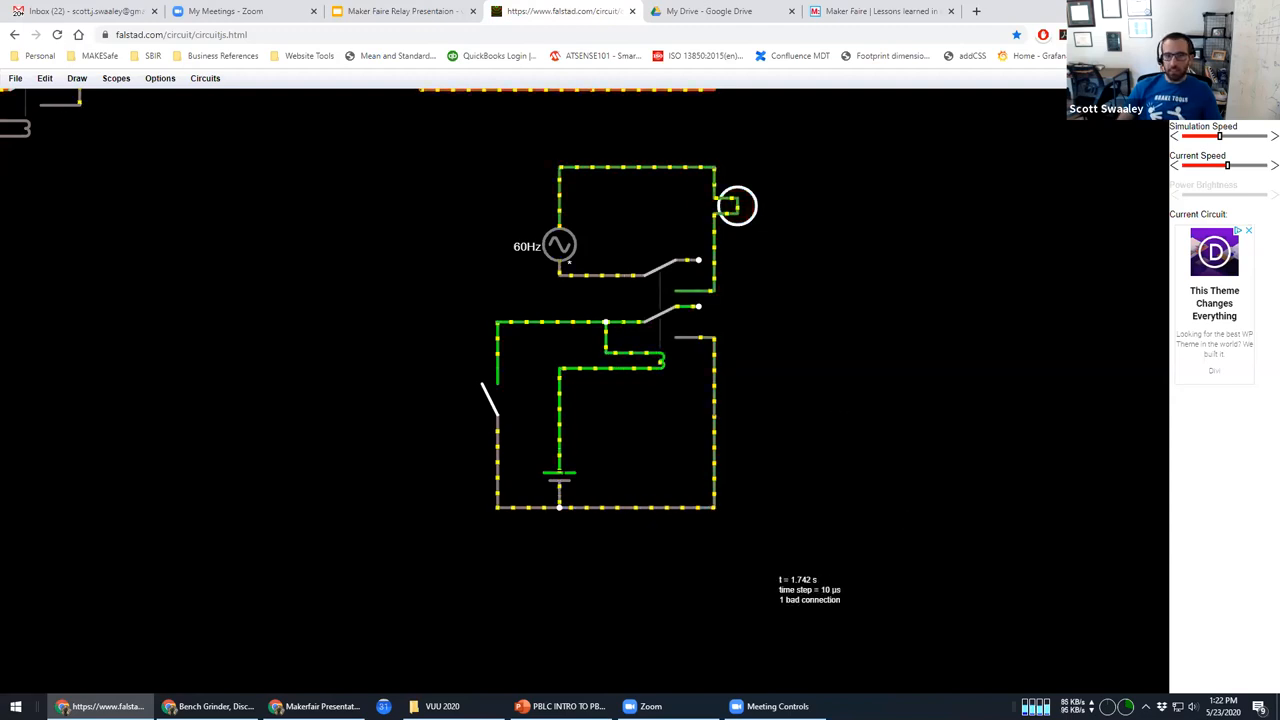
left_click(558, 472)
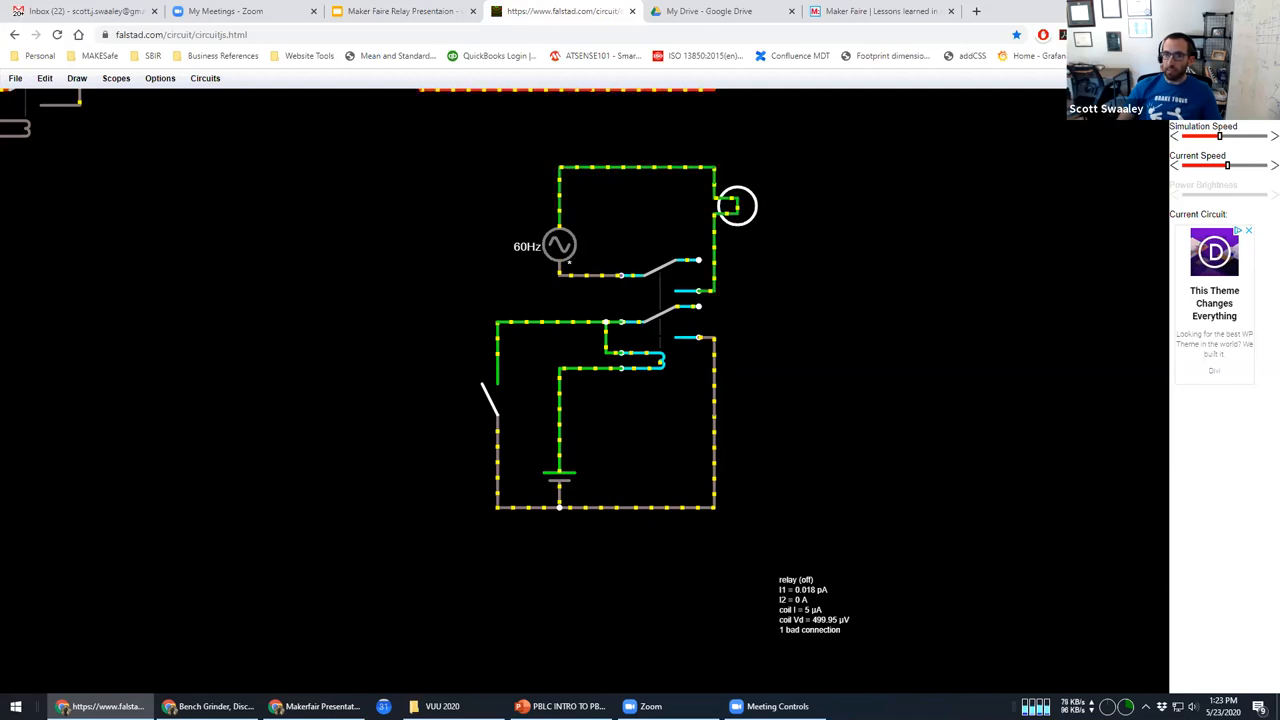
left_click(490, 404)
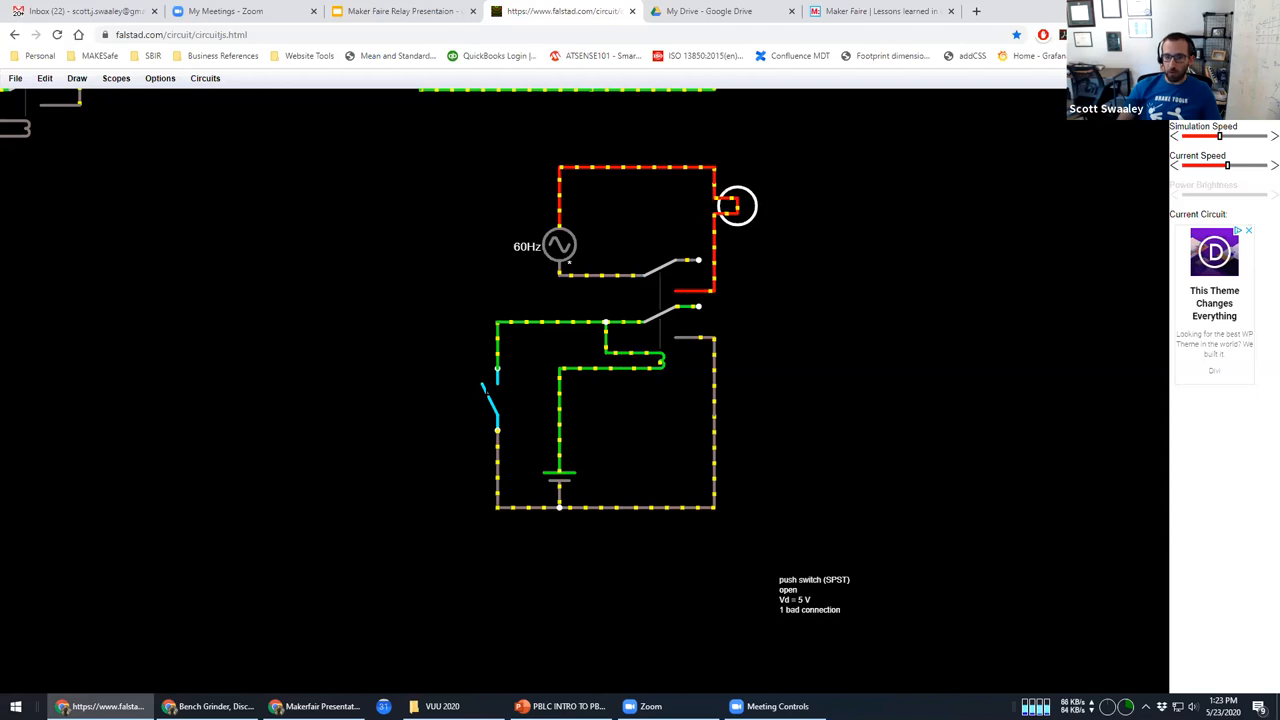
Step: Press the coil-circuit push button to latch the relay on and power the lamp
left_click(496, 400)
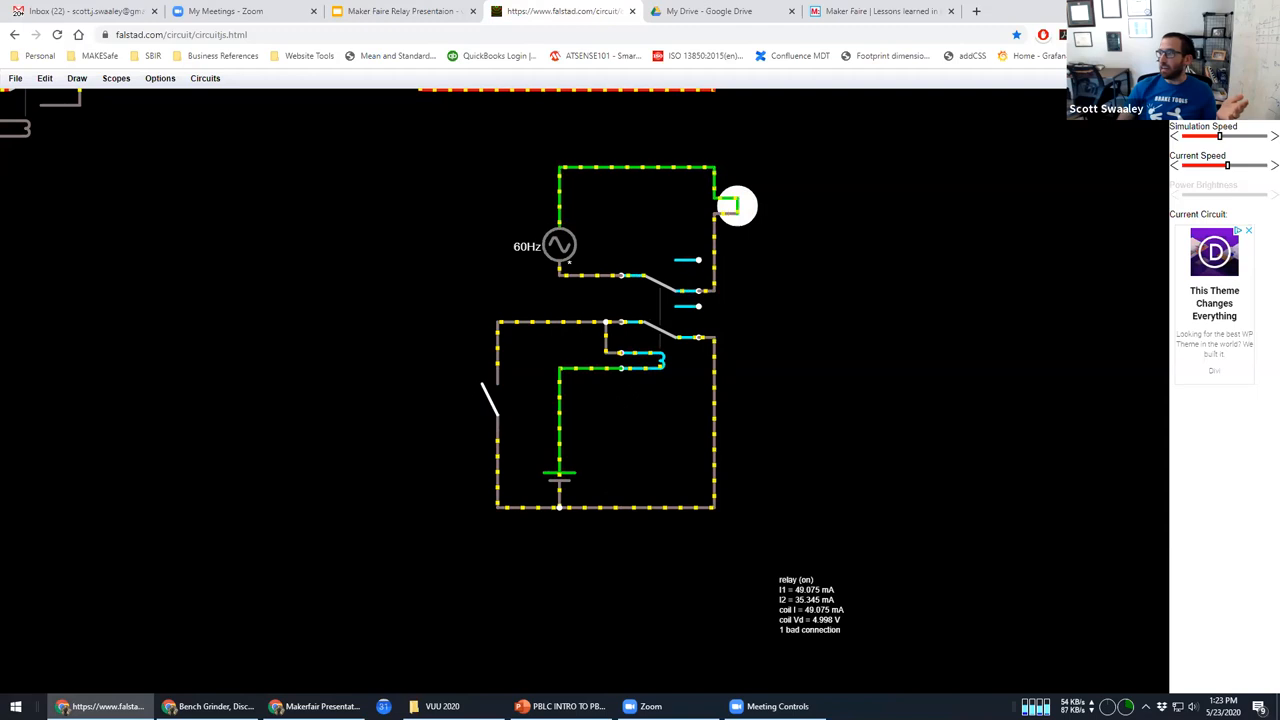
left_click(736, 204)
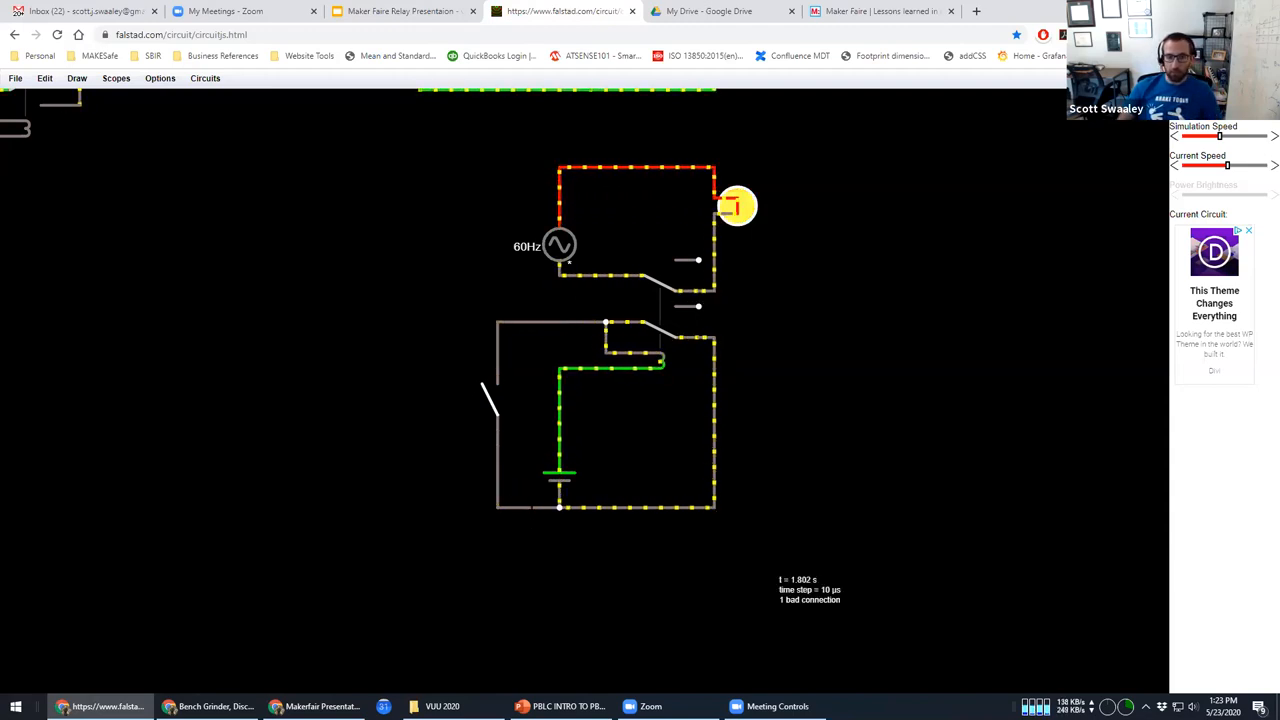
left_click(524, 508)
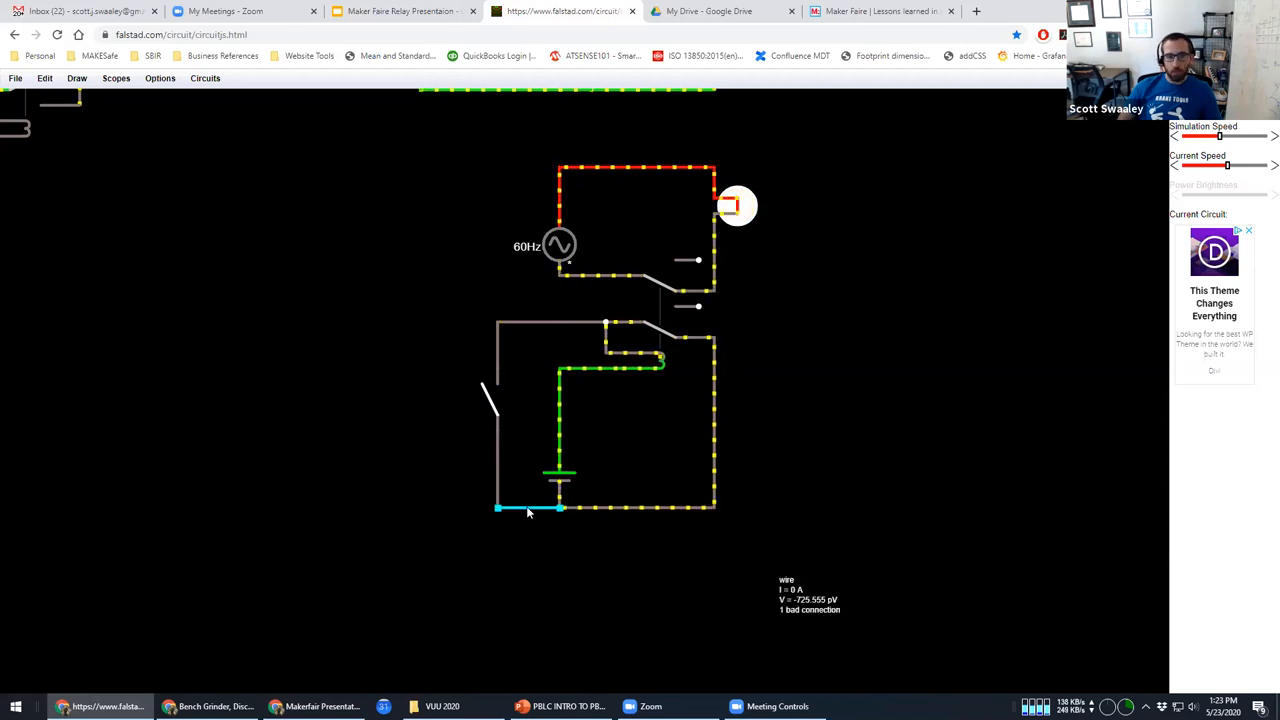
right_click(528, 508)
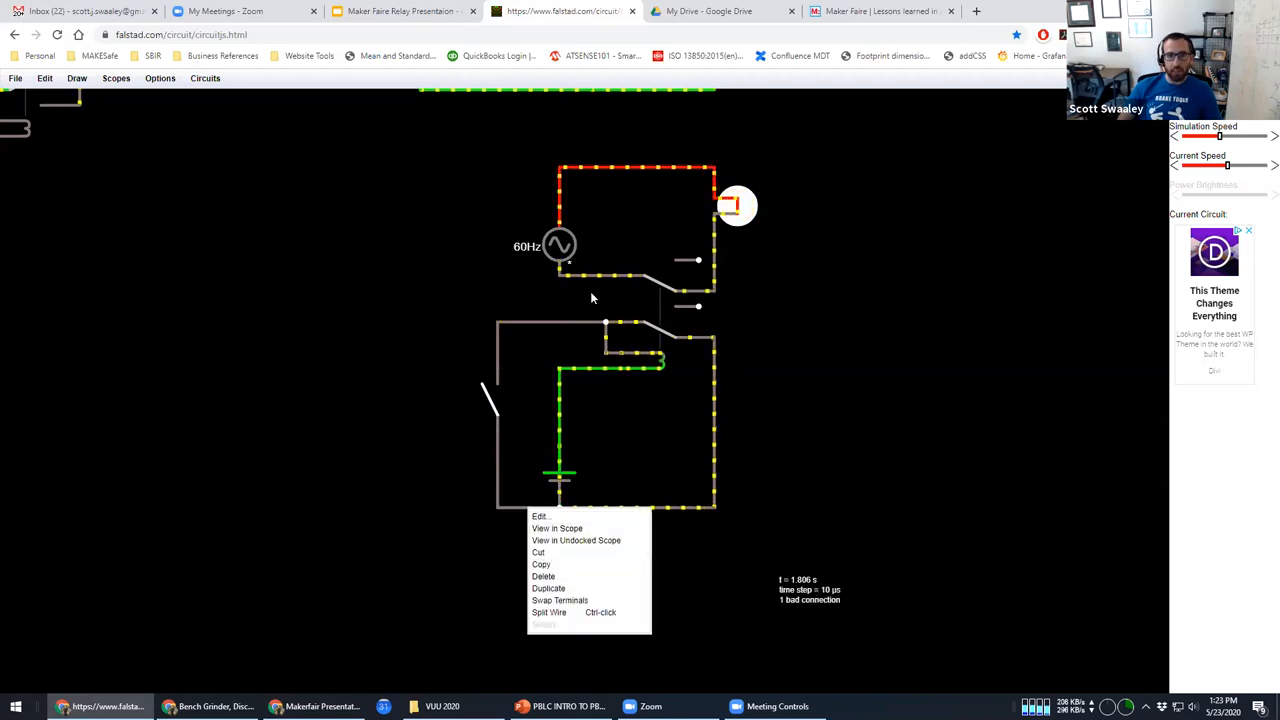
left_click(560, 510)
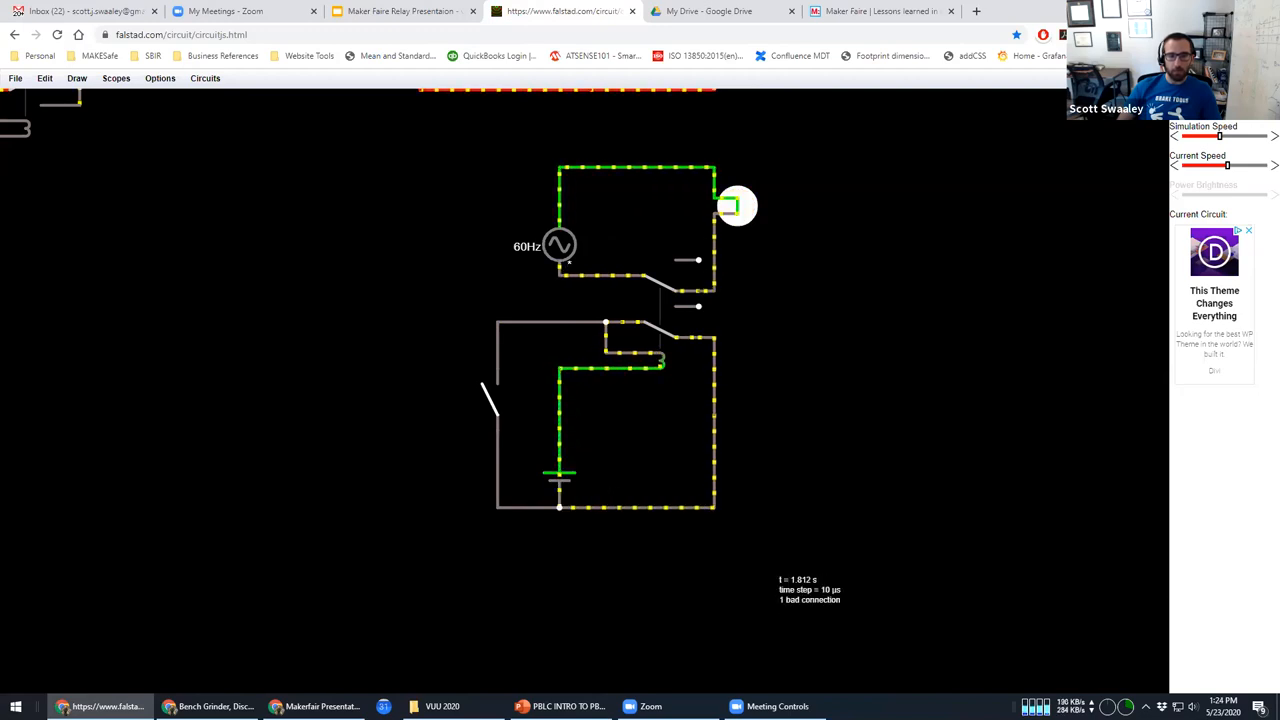
right_click(560, 370)
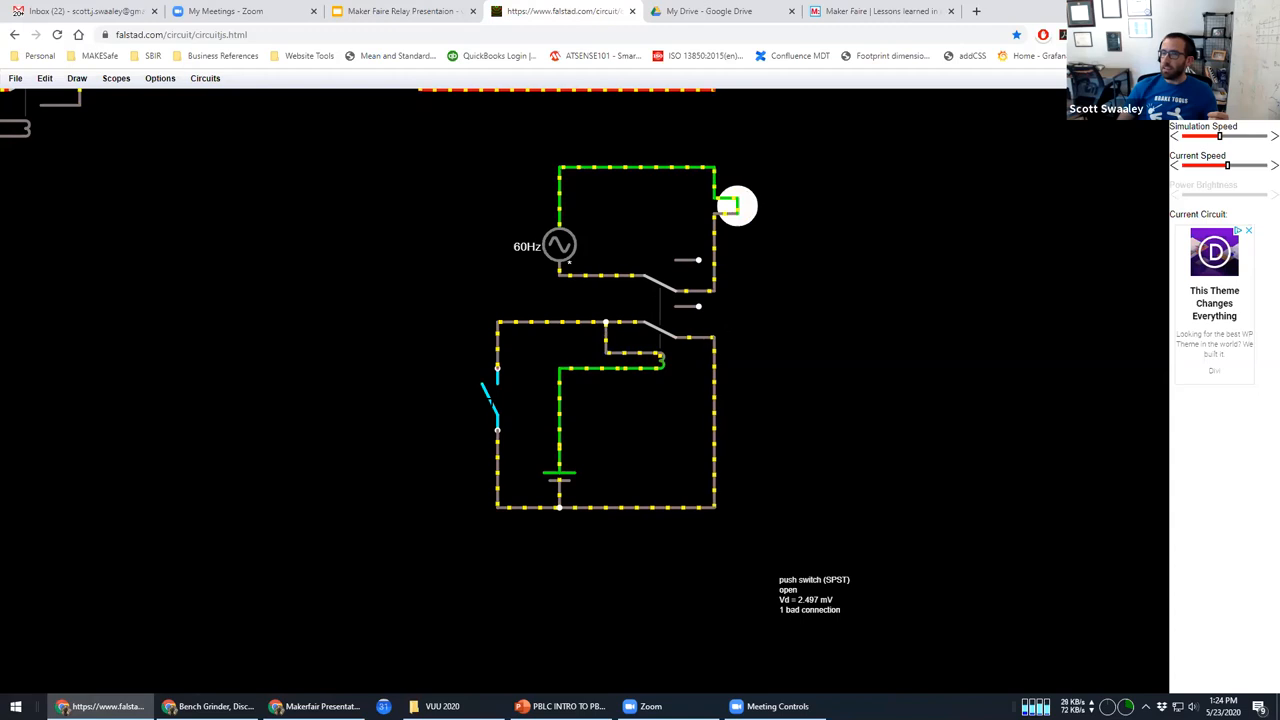
Step: Toggle the push switch several times to show the relay latching on and dropping out
left_click(736, 204)
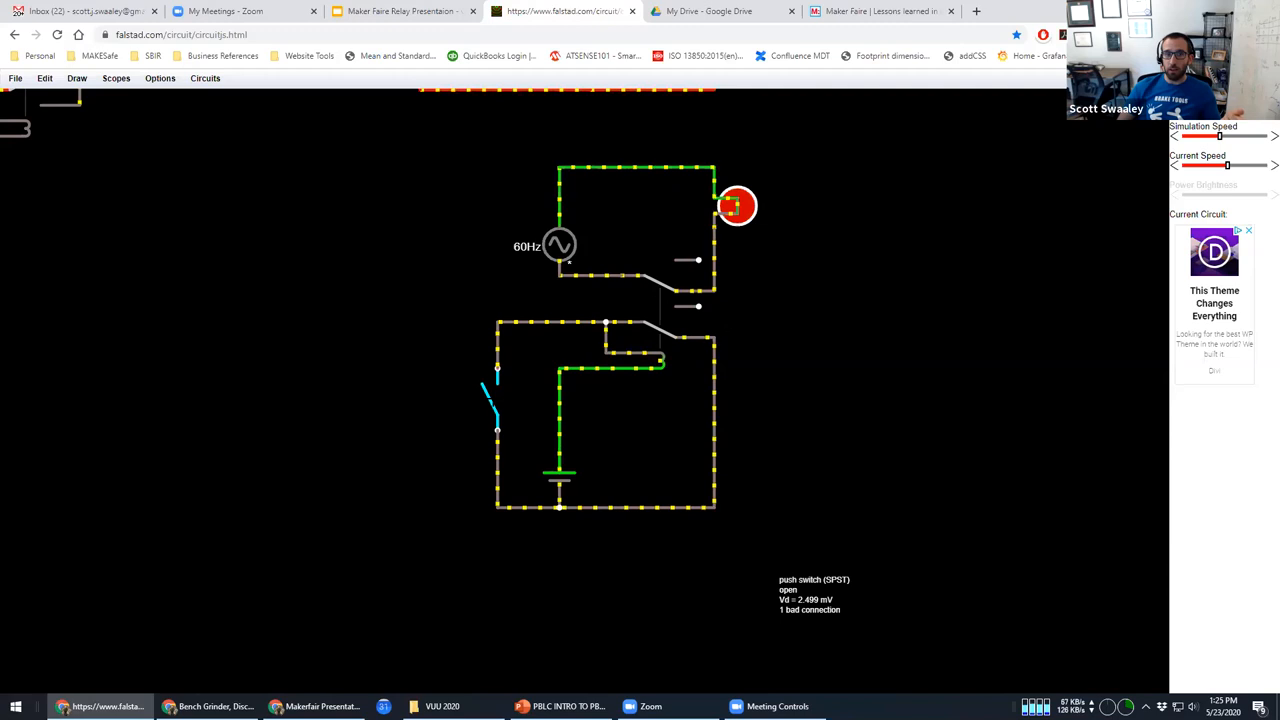
left_click(736, 206)
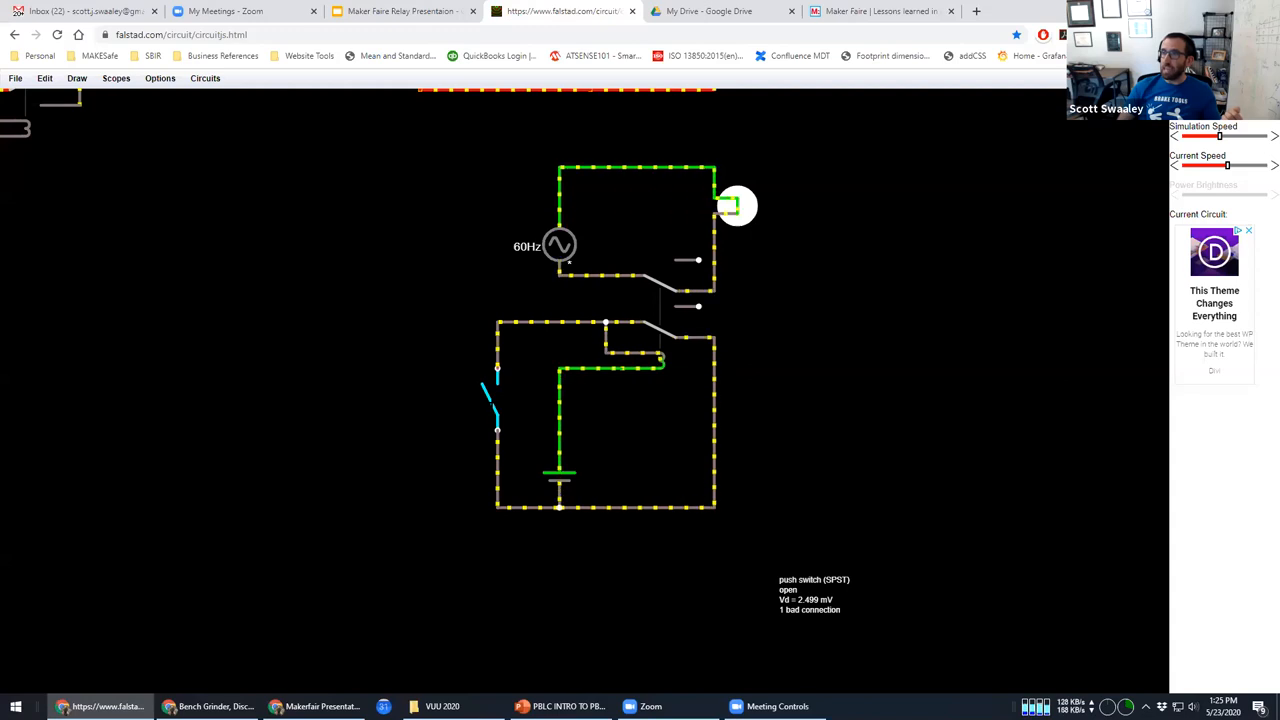
left_click(736, 206)
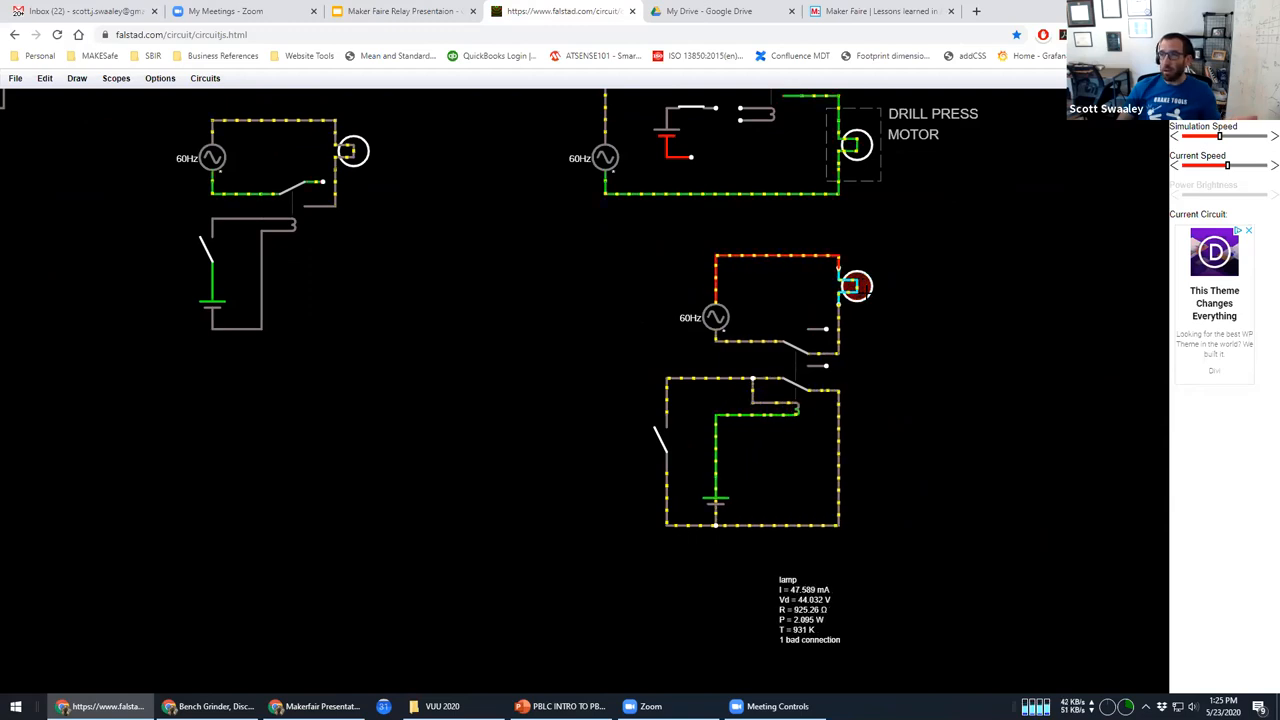
left_click(856, 288)
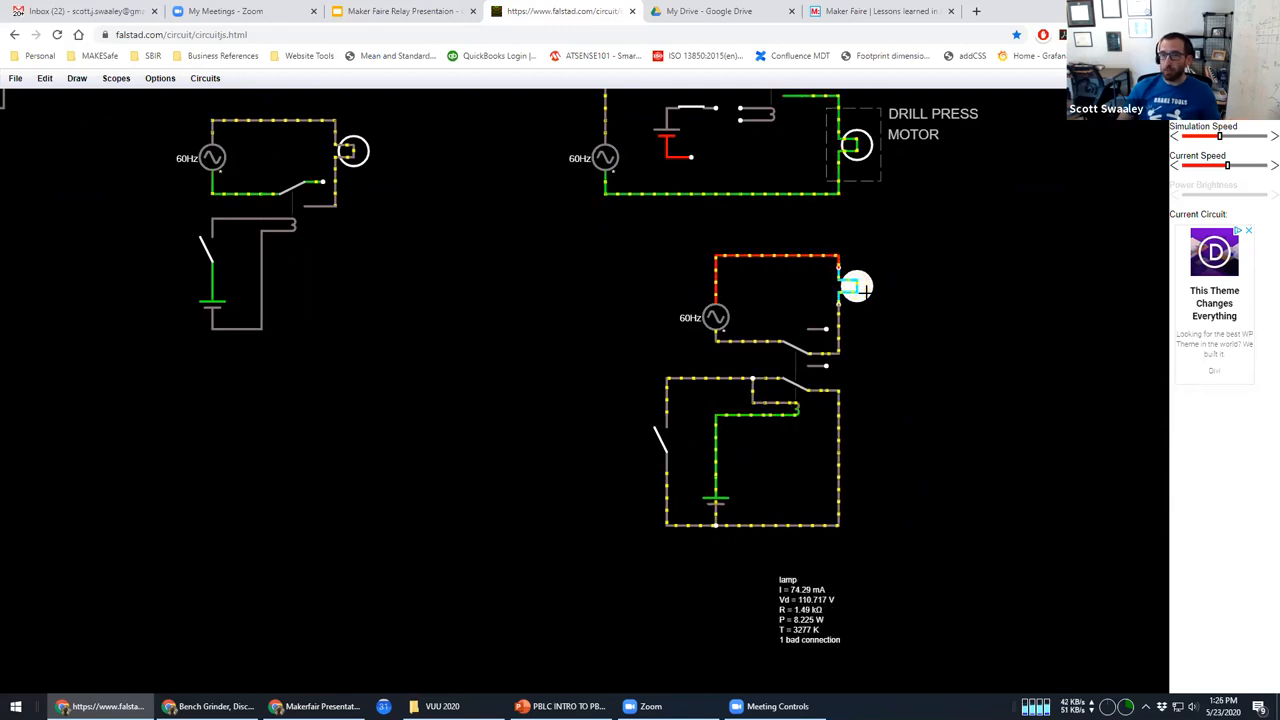
left_click(856, 288)
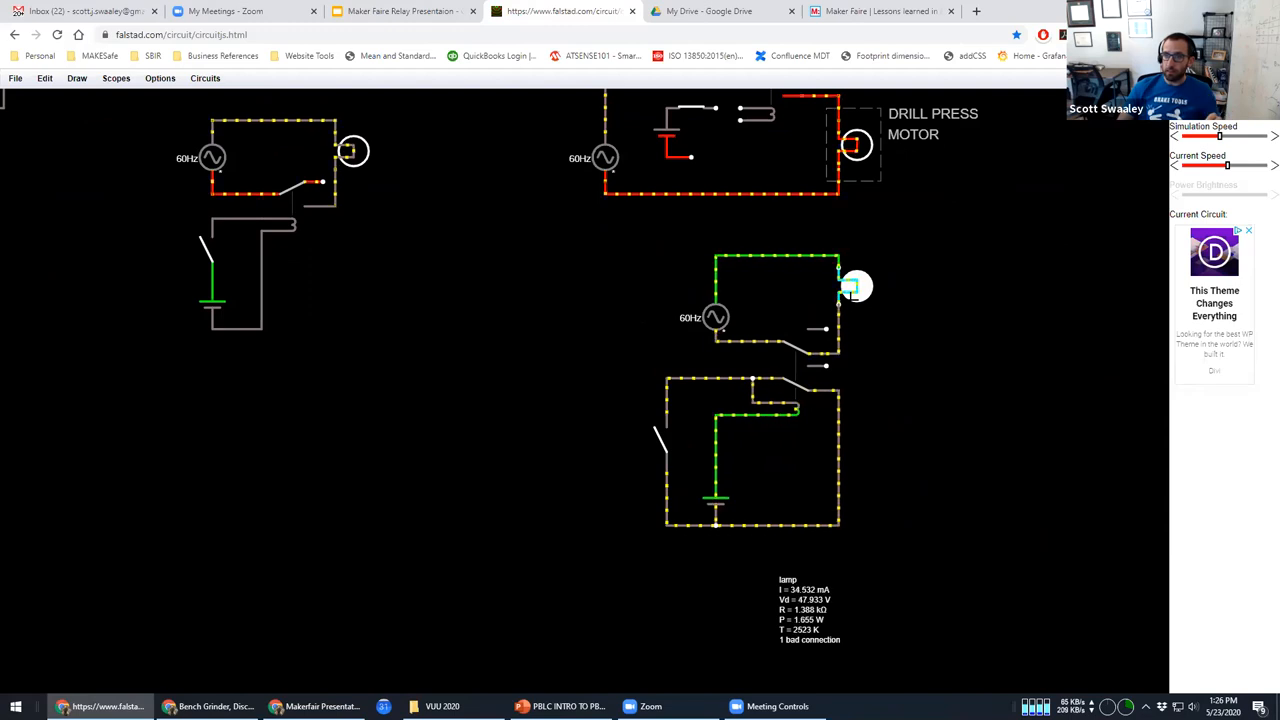
left_click(856, 288)
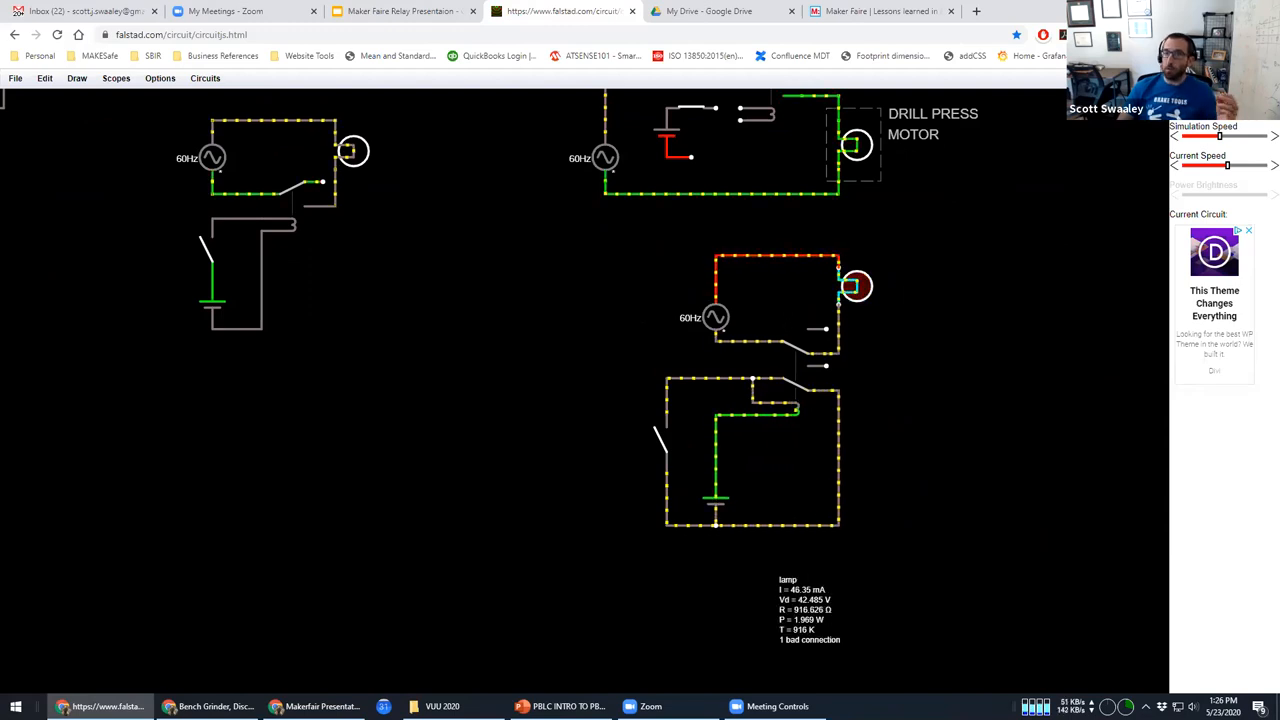